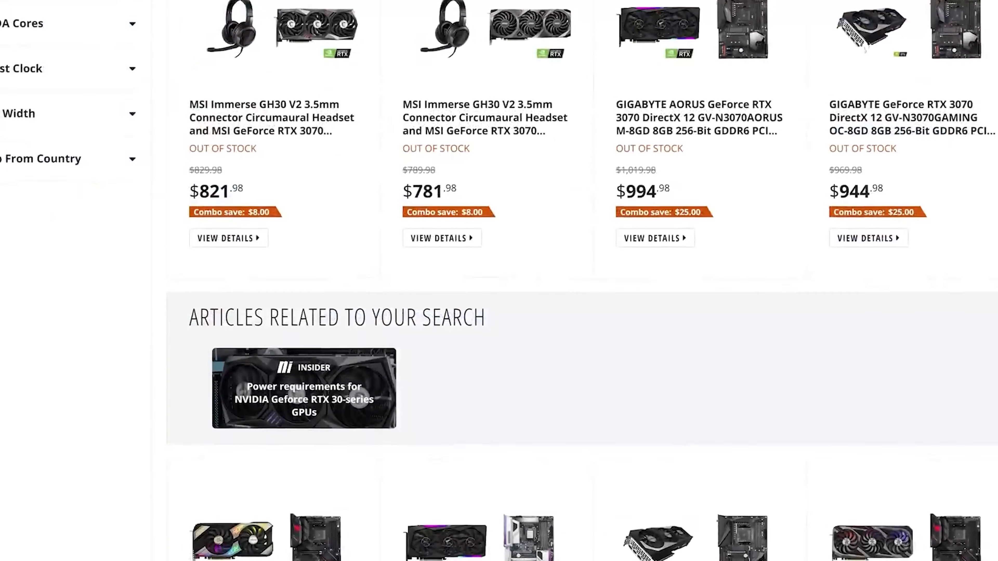
- Scroll the team page and go to the Get Started guide's download-latest-release section
{"action": "scroll", "scroll_direction": "down", "scroll_amount": 3}
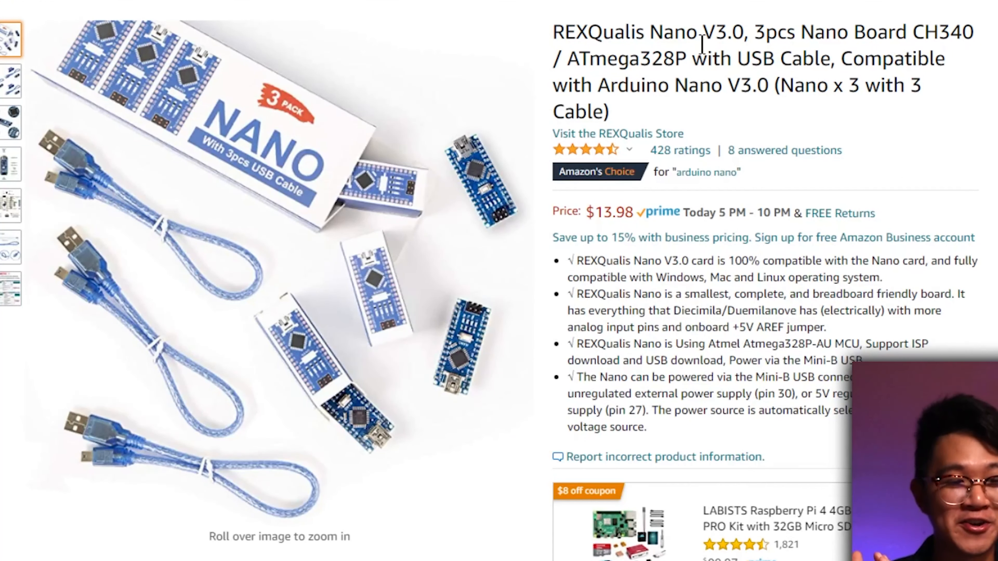
{"action": "scroll", "scroll_direction": "down", "scroll_amount": 3}
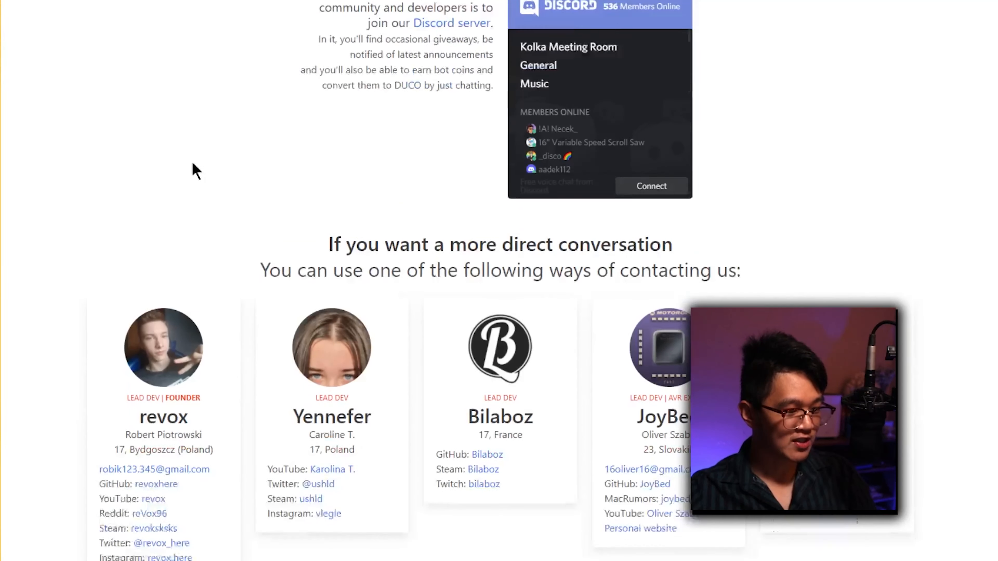
{"action": "scroll", "scroll_direction": "down", "scroll_amount": 3}
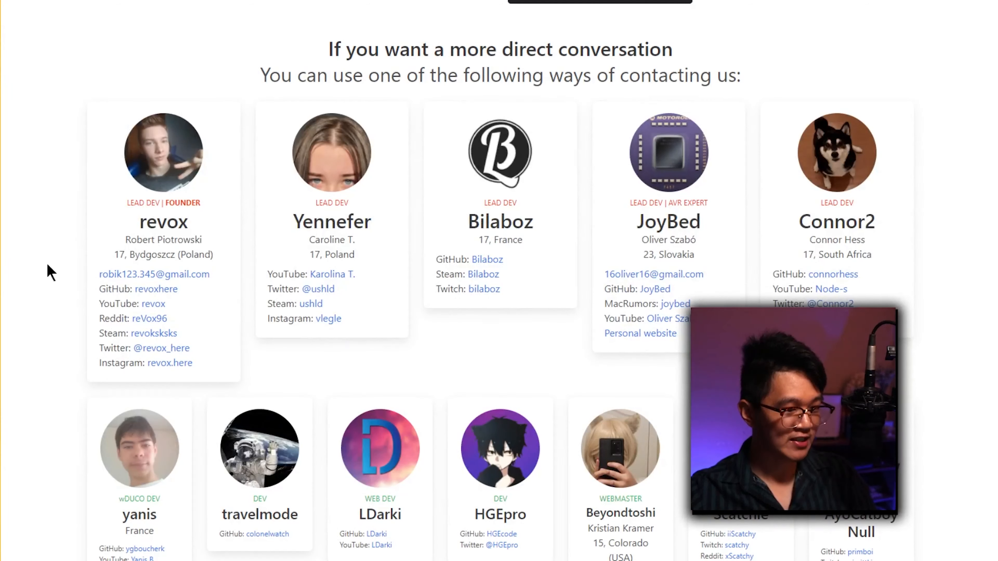
{"action": "mouse_move", "coordinate": [57, 321]}
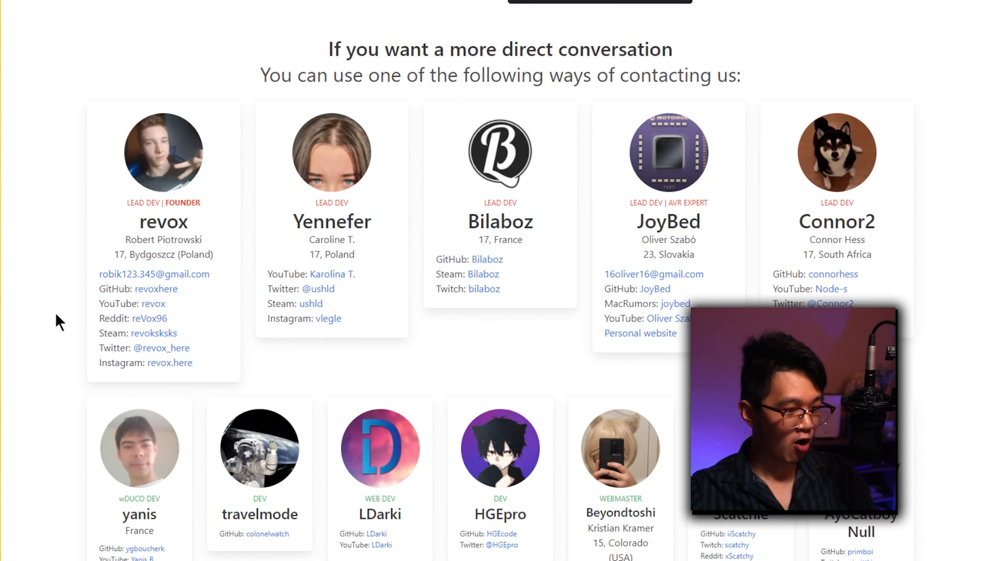
{"action": "scroll", "scroll_direction": "down", "scroll_amount": 3}
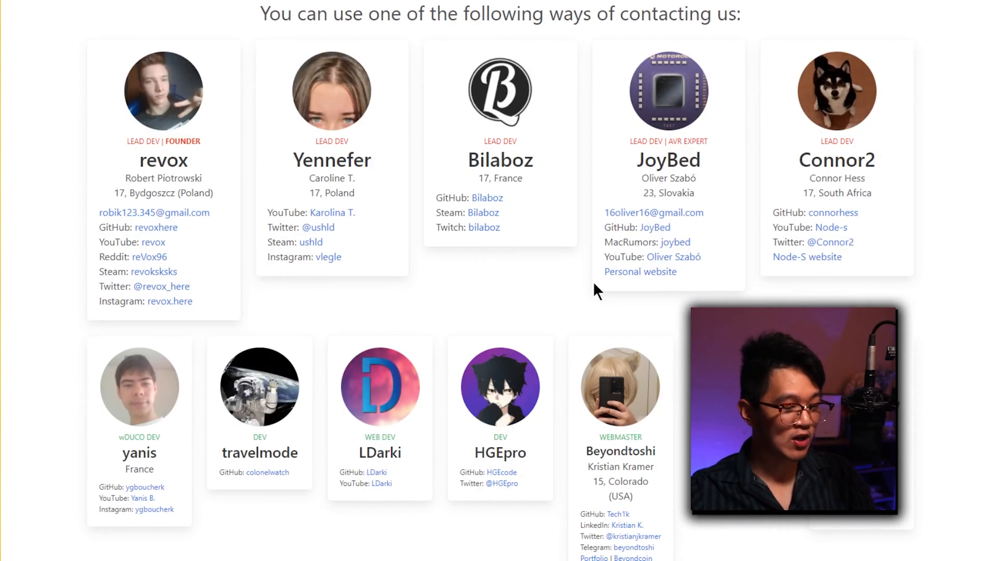
{"action": "mouse_move", "coordinate": [648, 315]}
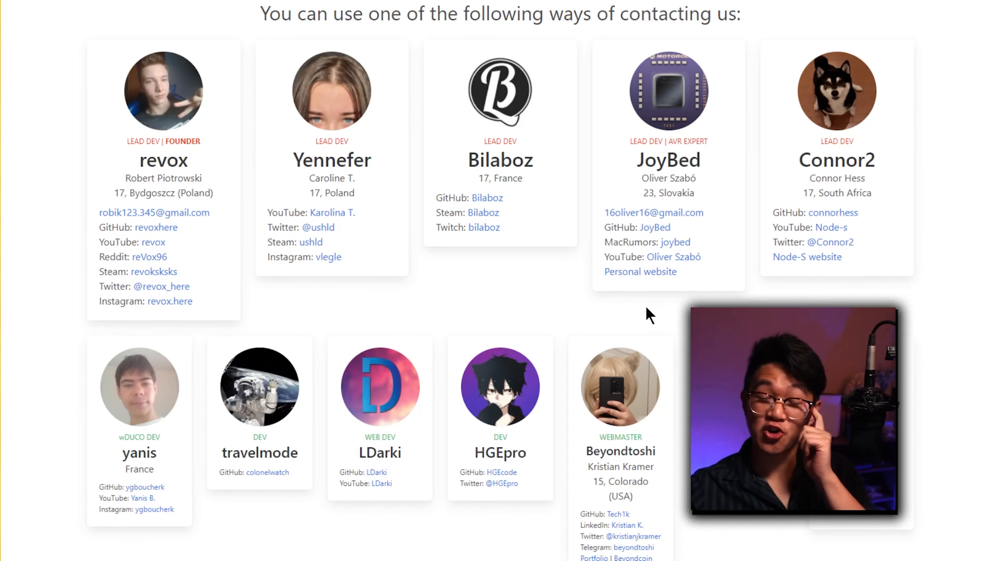
{"action": "mouse_move", "coordinate": [634, 323]}
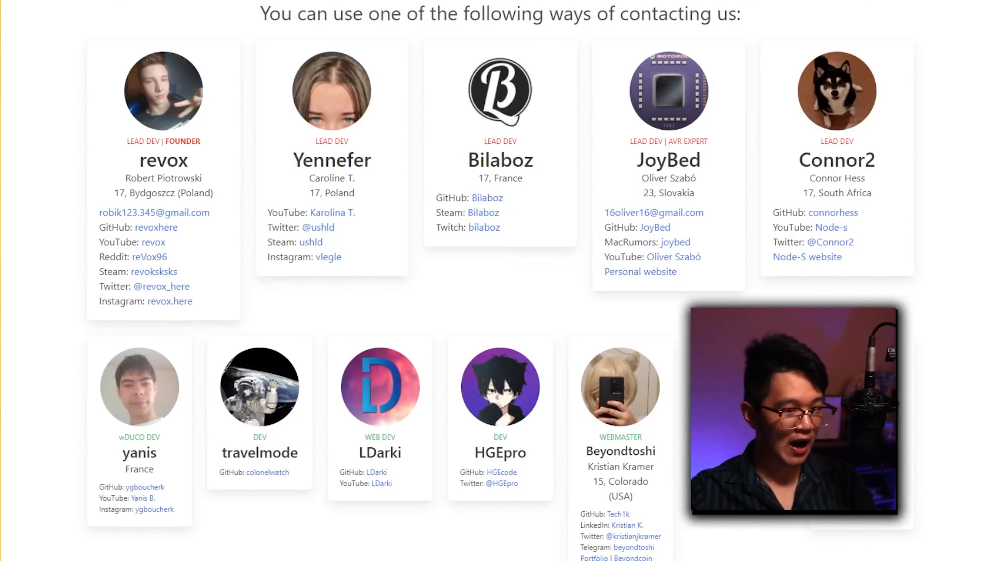
{"action": "scroll", "scroll_direction": "up", "scroll_amount": 3}
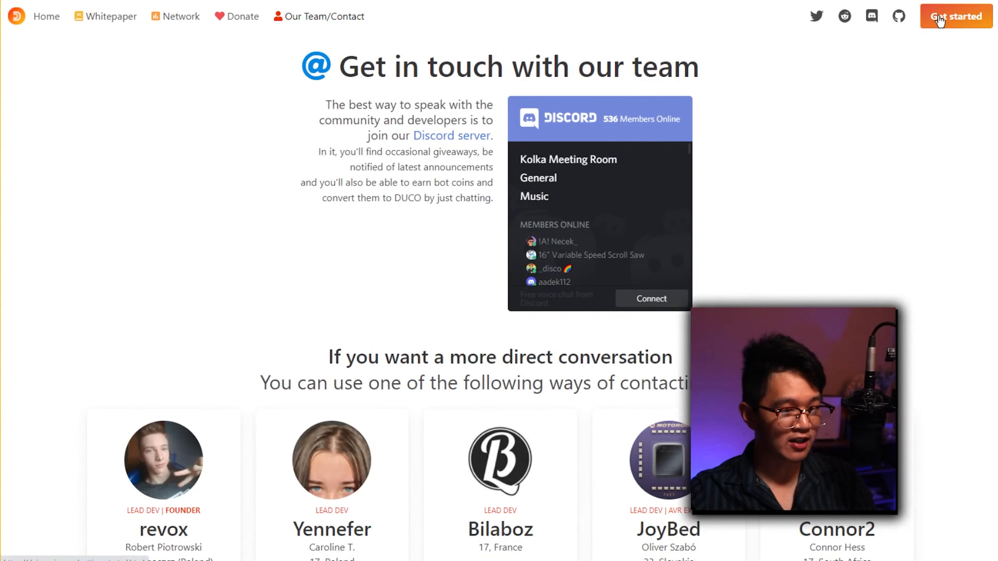
{"action": "left_click", "coordinate": [954, 16]}
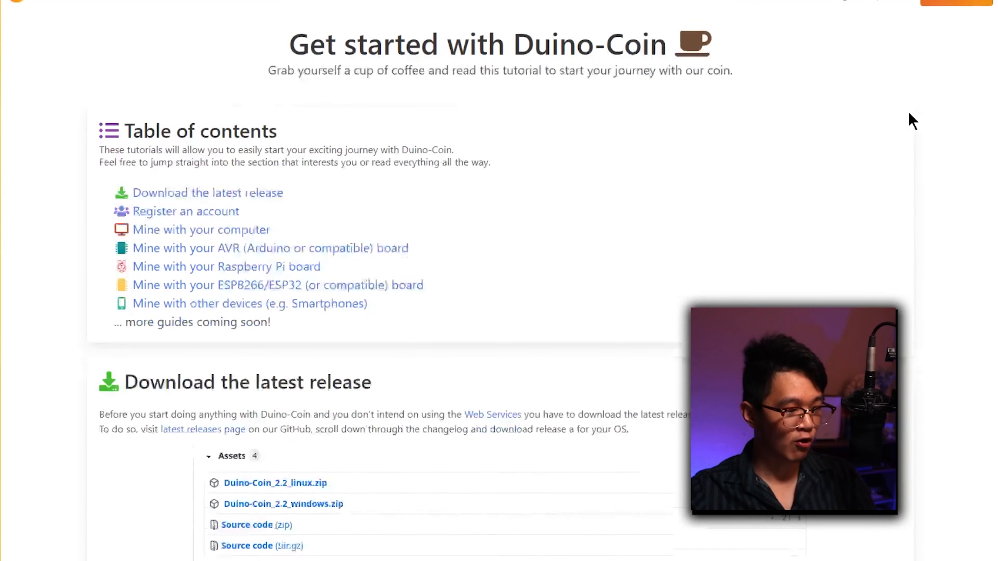
{"action": "scroll", "scroll_direction": "down", "scroll_amount": 3}
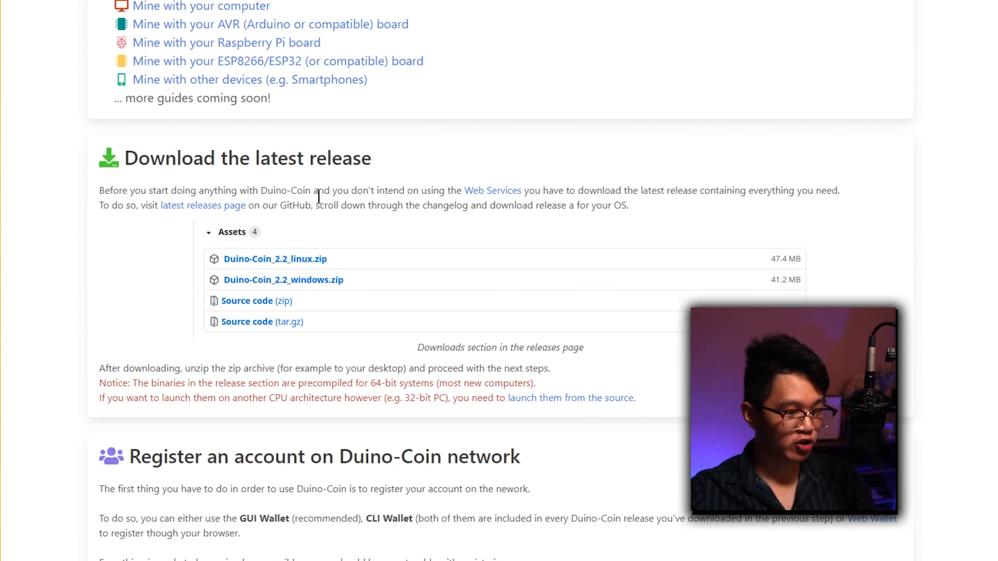
{"action": "mouse_move", "coordinate": [306, 318]}
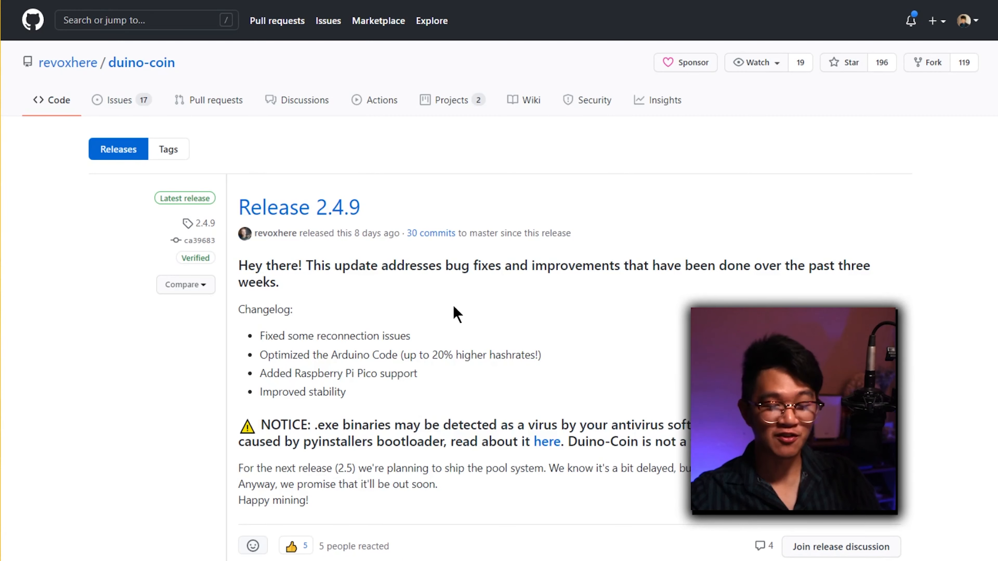
- Download Duino-Coin_2.4.9_windows.zip from the release's Assets list
{"action": "scroll", "scroll_direction": "down", "scroll_amount": 3}
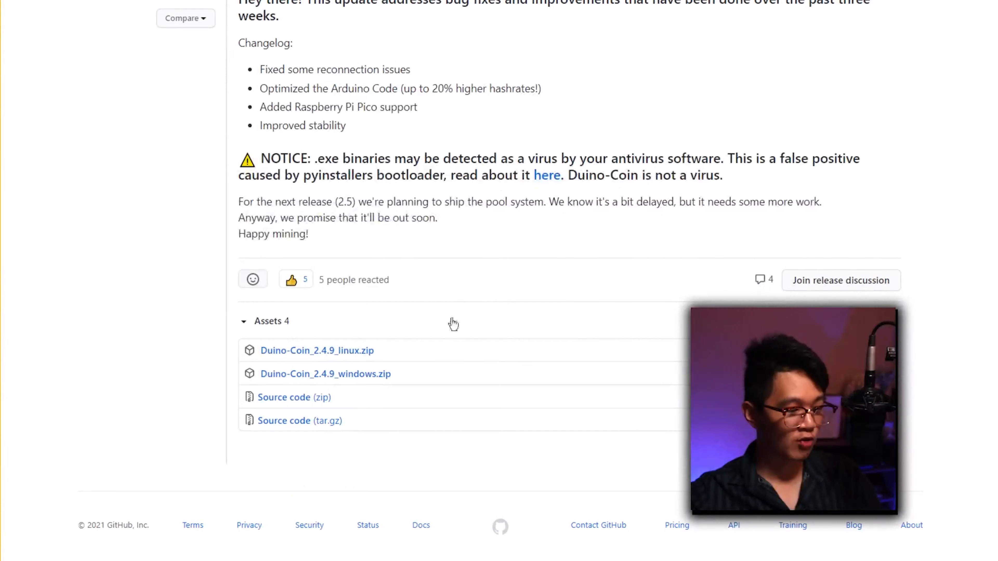
{"action": "mouse_move", "coordinate": [357, 372]}
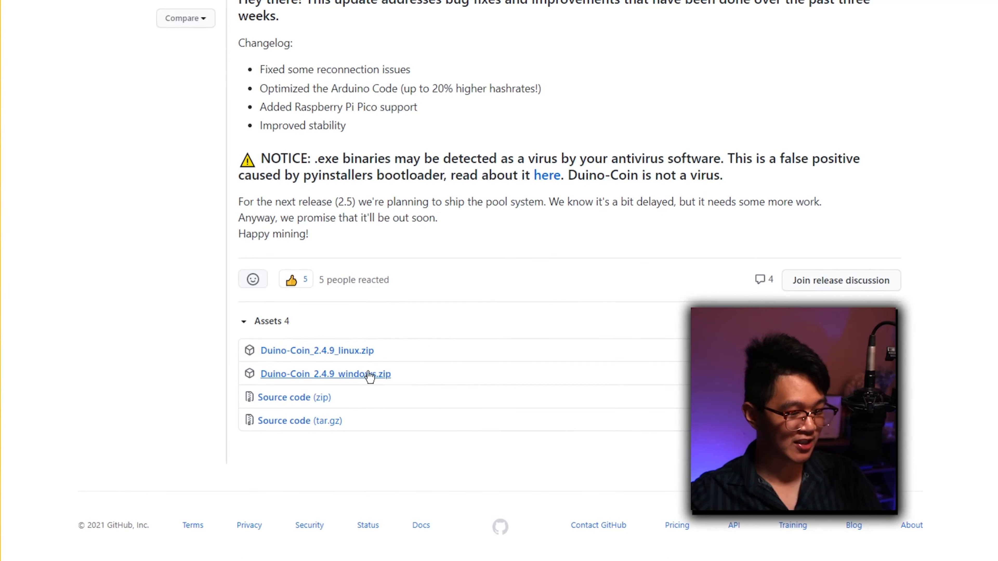
{"action": "left_click", "coordinate": [325, 374]}
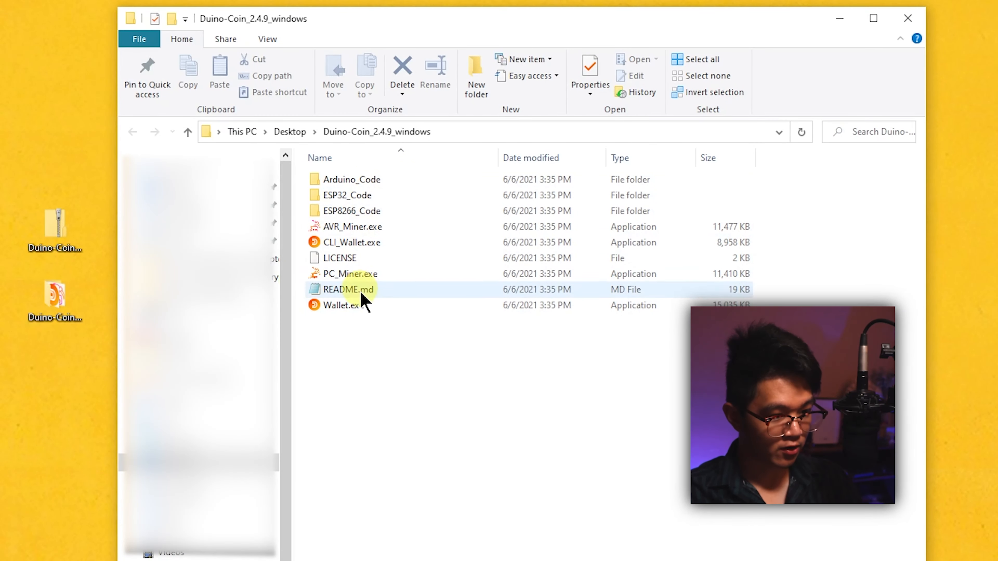
- Launch Wallet.exe from the Duino-Coin_2.4.9_windows folder
{"action": "left_click", "coordinate": [343, 306]}
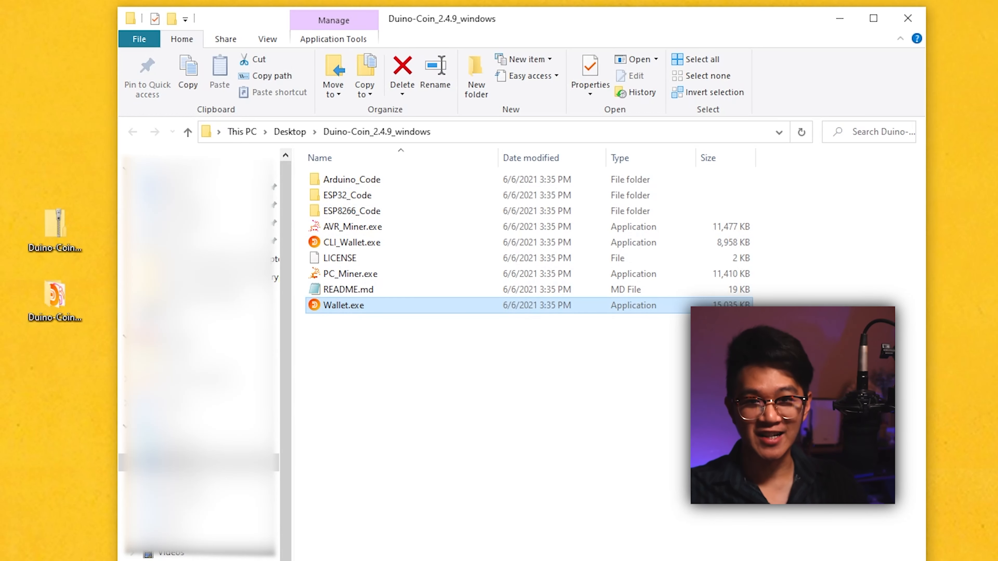
{"action": "double_click", "coordinate": [343, 305]}
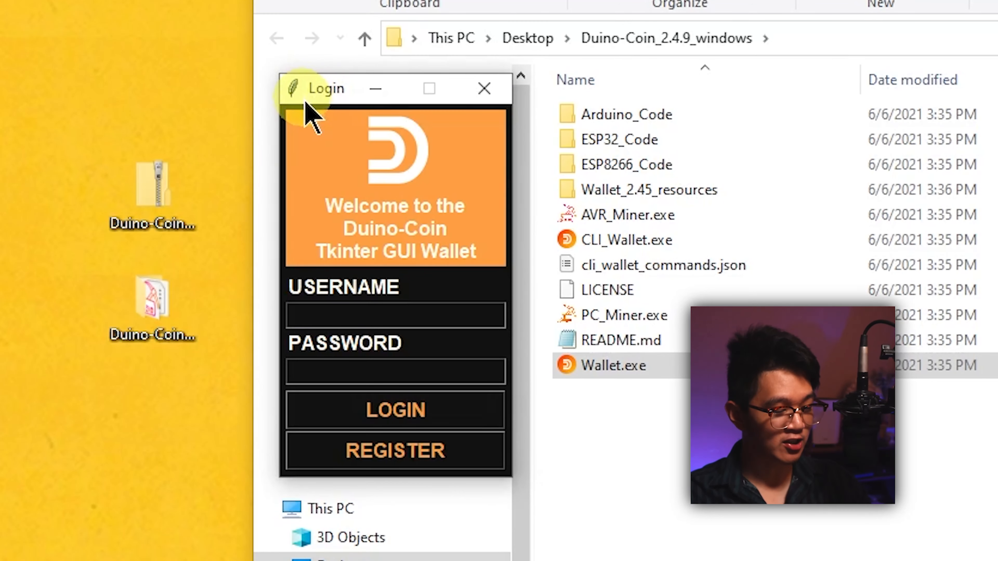
- Register a new wallet account with username 'tedgetsbread', password and e-mail, confirming success
{"action": "left_click", "coordinate": [395, 451]}
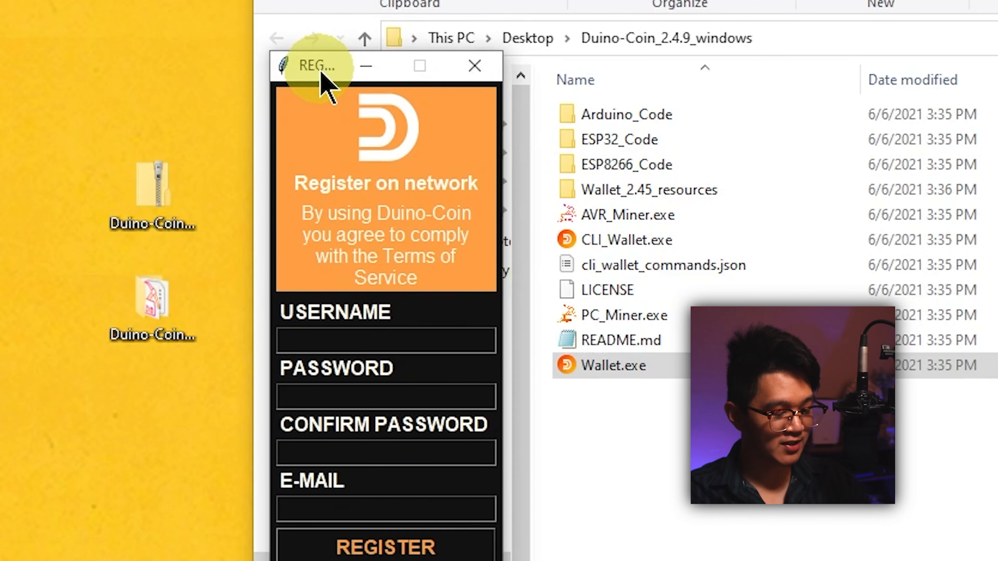
{"action": "type", "text": "tedgetsbread"}
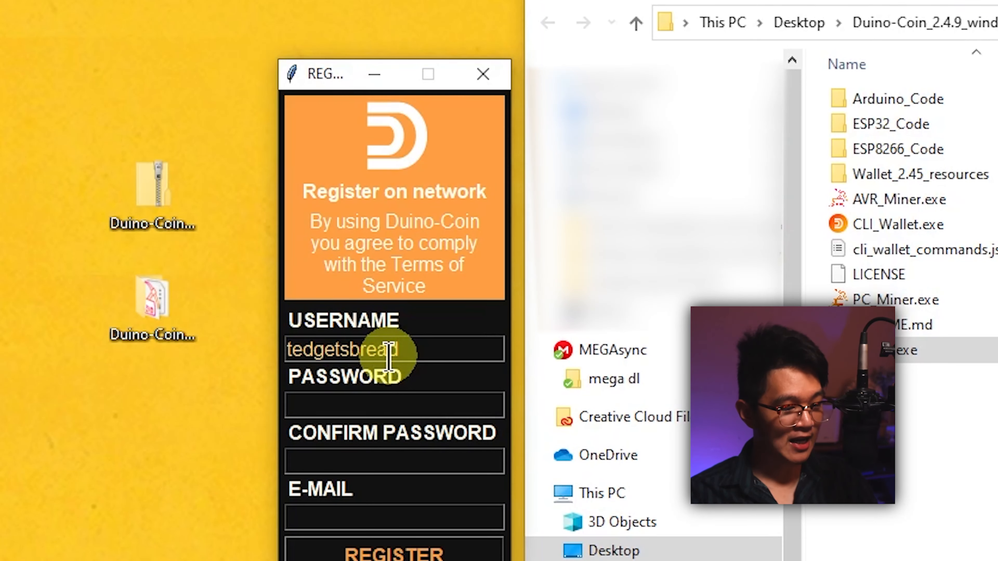
{"action": "left_click", "coordinate": [393, 405]}
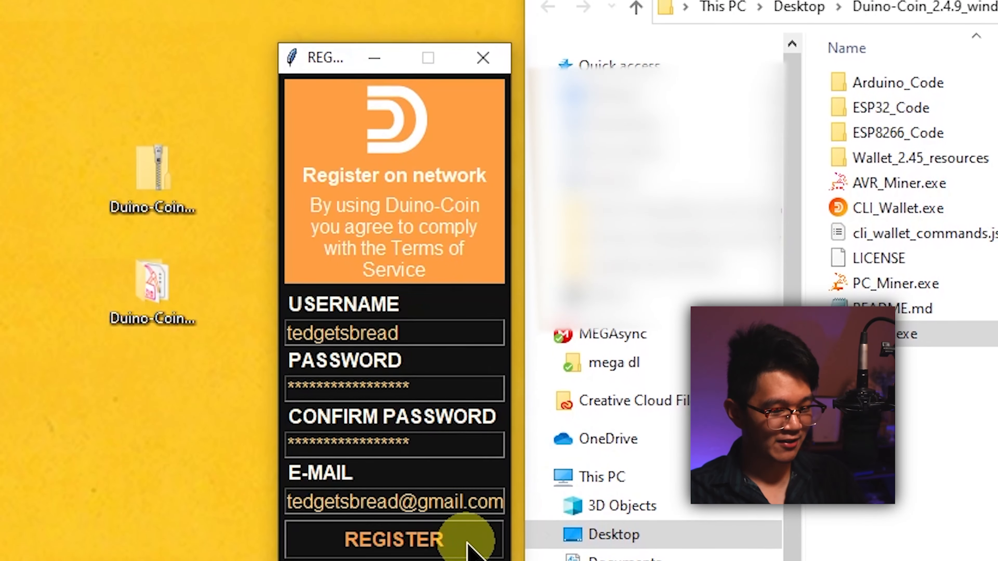
{"action": "left_click", "coordinate": [393, 540]}
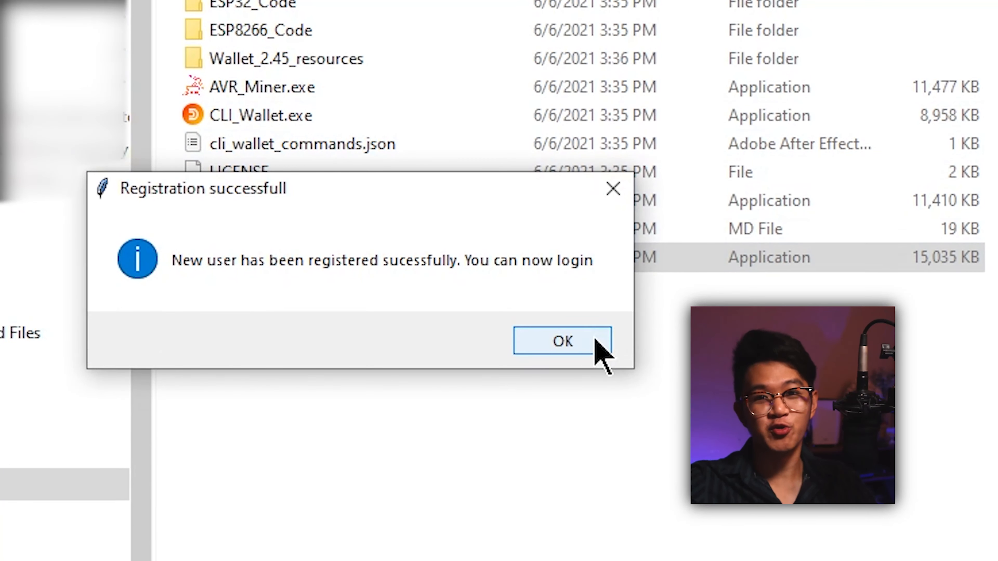
{"action": "left_click", "coordinate": [561, 340]}
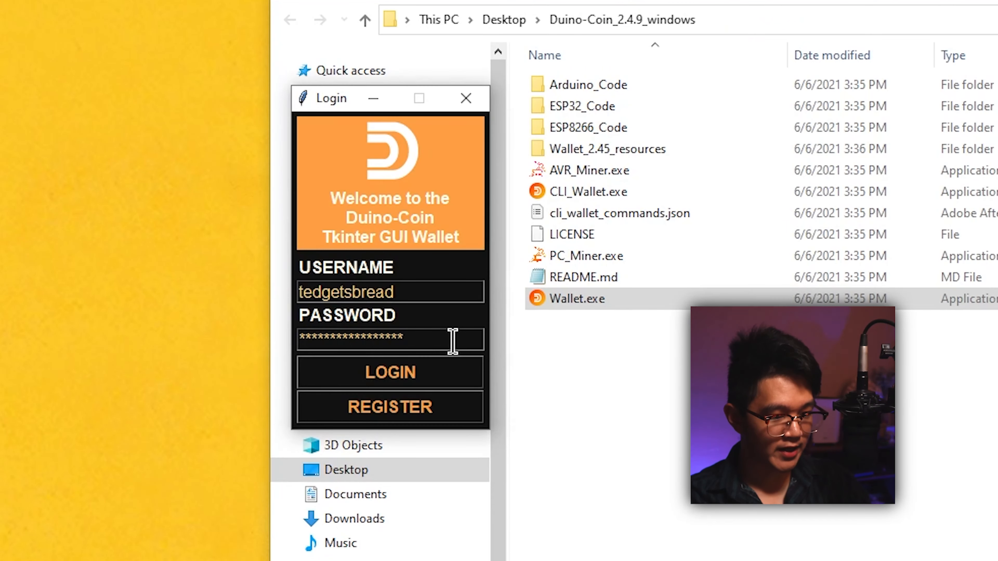
- Enter the new account's credentials on the wallet login form
{"action": "left_click", "coordinate": [388, 372]}
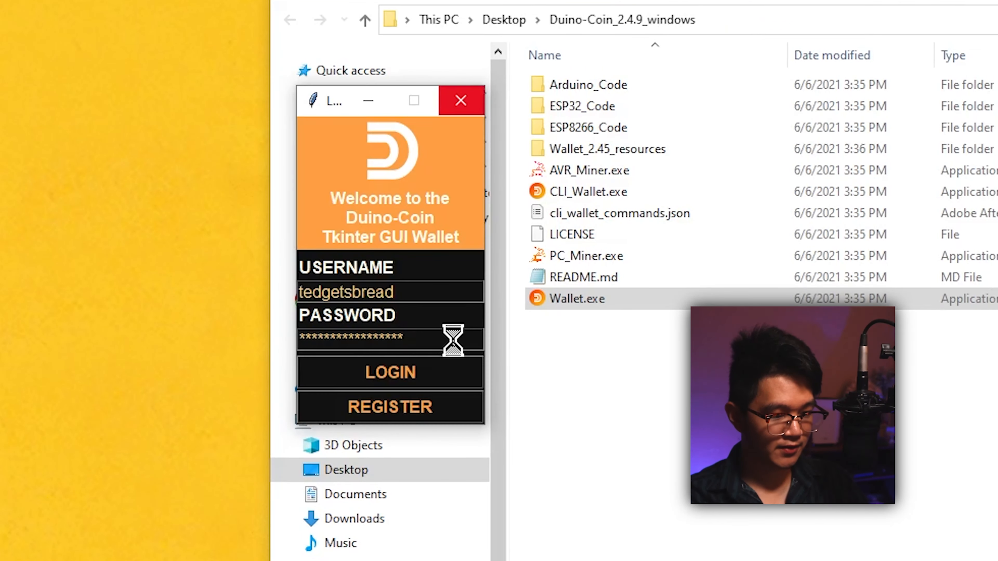
- Log in to the wallet and note 'send to perso' in its Recipient field with a 0.0 DUCO balance
{"action": "left_click", "coordinate": [389, 372]}
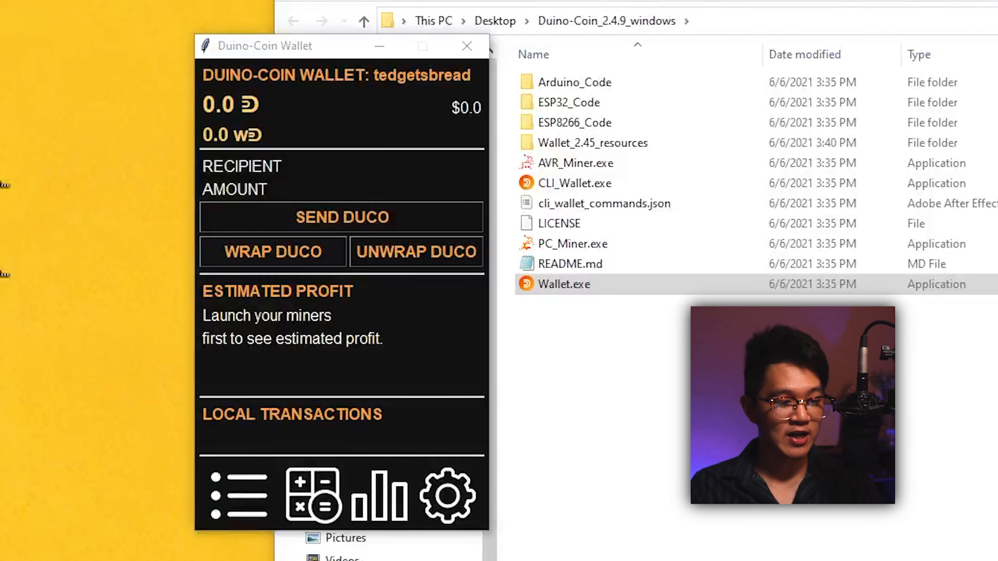
{"action": "type", "text": "send to person here"}
{"action": "left_click", "coordinate": [383, 190]}
{"action": "type", "text": "how muc"}
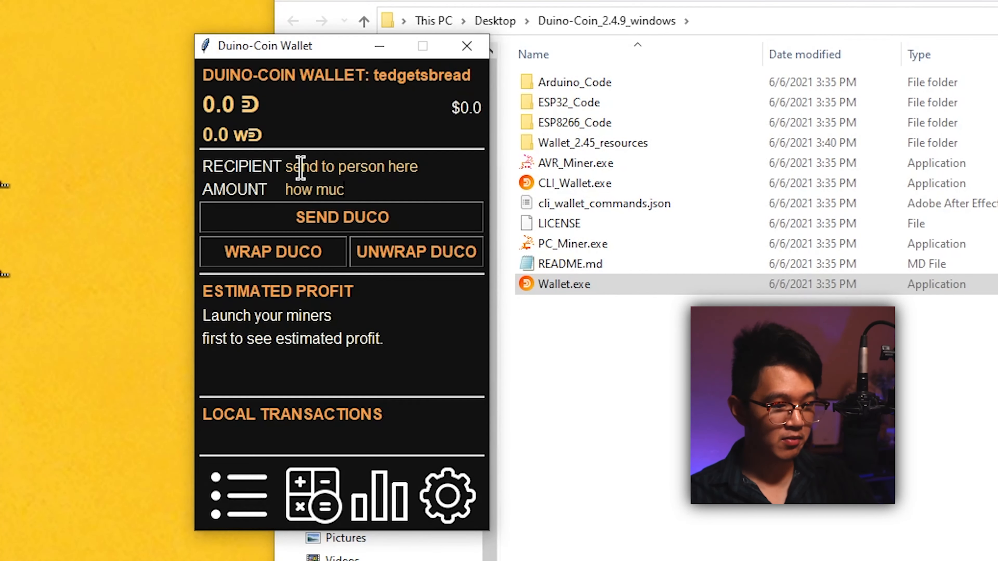
{"action": "type", "text": "h"}
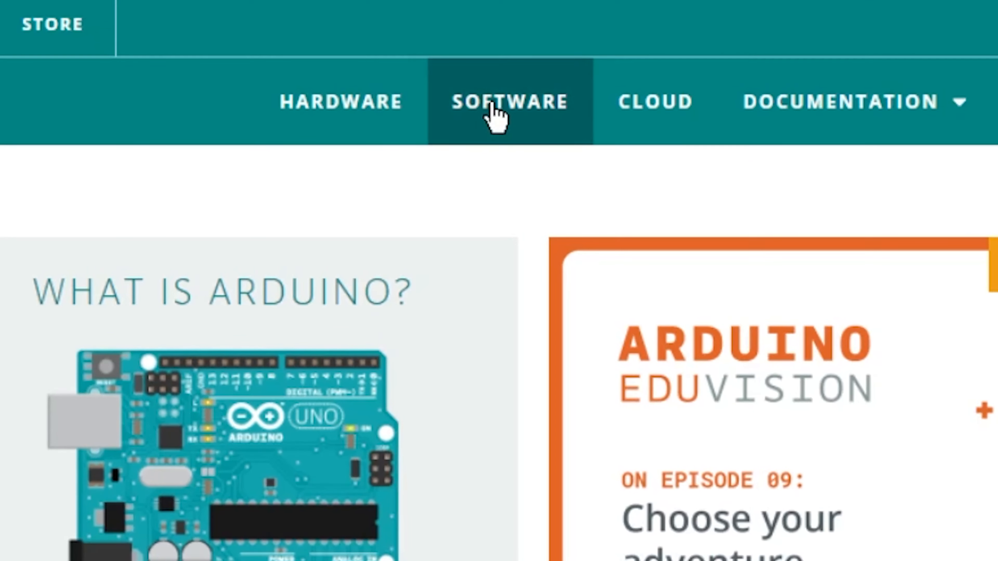
- Choose a Windows download of Arduino IDE 1.8.15 and reach the donate-or-just-download prompt
{"action": "left_click", "coordinate": [510, 102]}
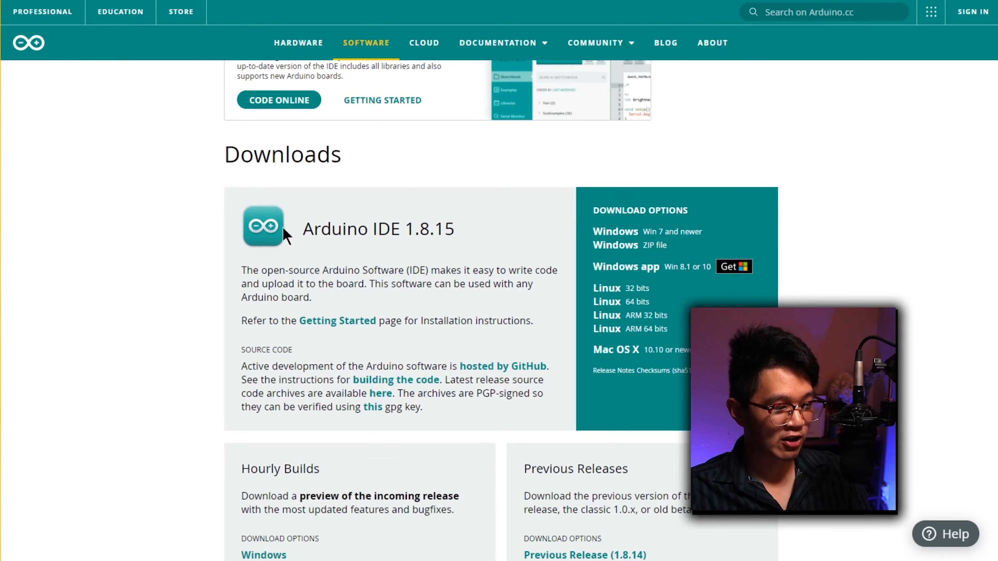
{"action": "mouse_move", "coordinate": [607, 320]}
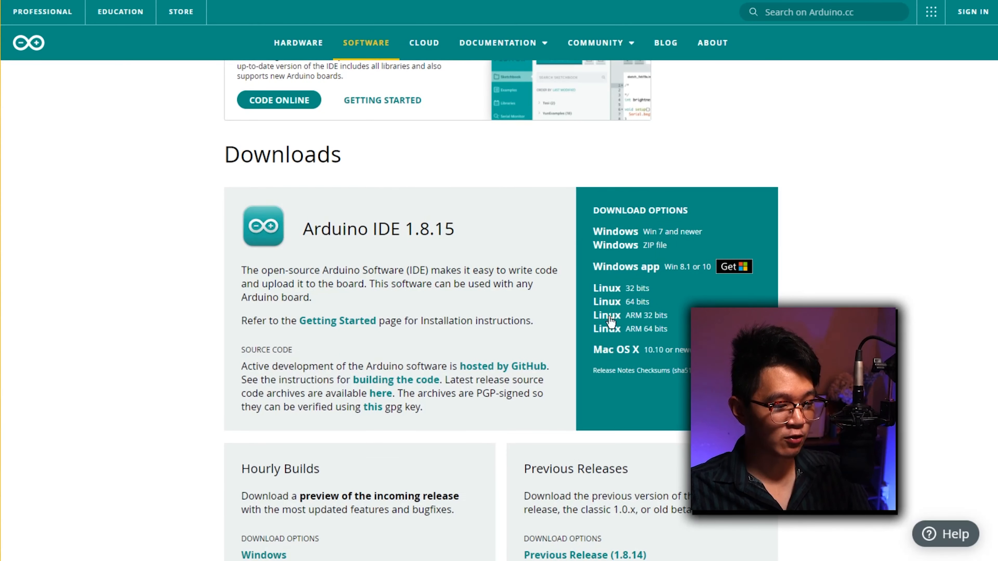
{"action": "mouse_move", "coordinate": [541, 410]}
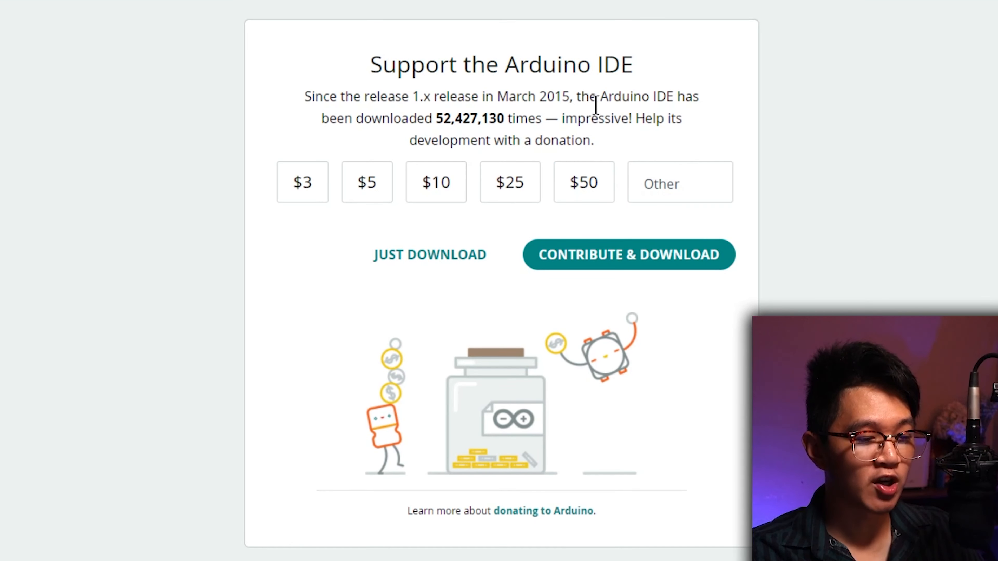
{"action": "left_click", "coordinate": [679, 182]}
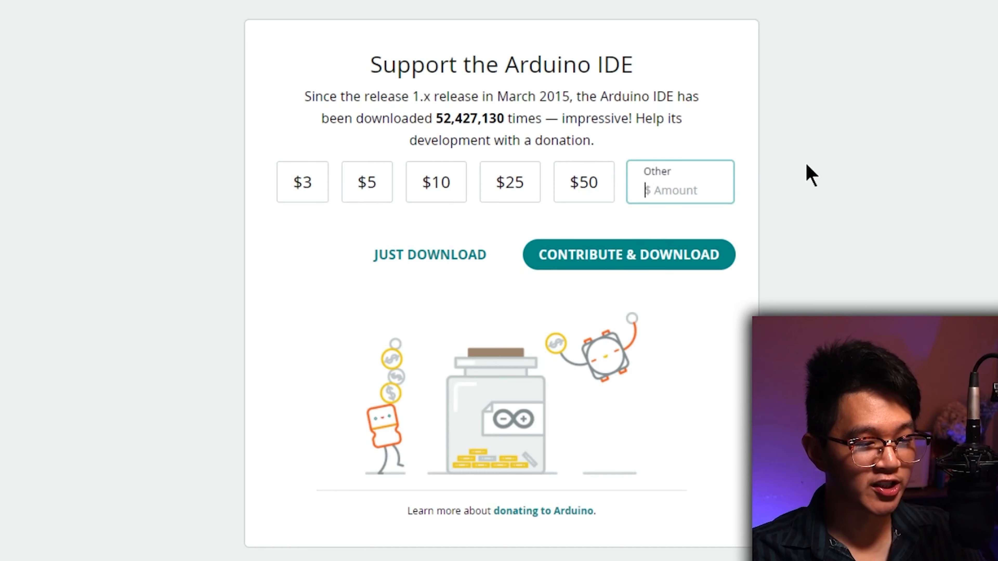
{"action": "mouse_move", "coordinate": [819, 154]}
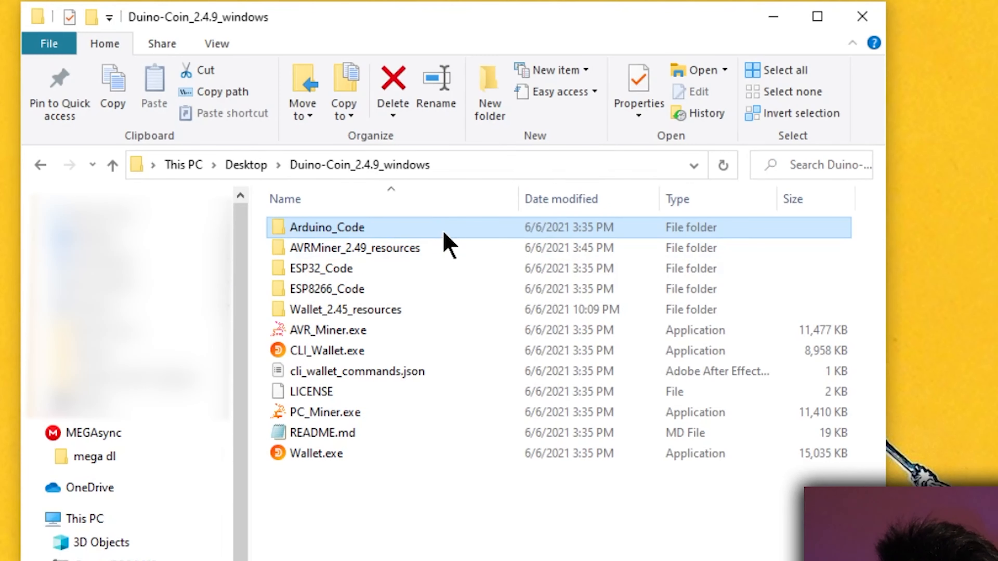
{"action": "mouse_move", "coordinate": [446, 236]}
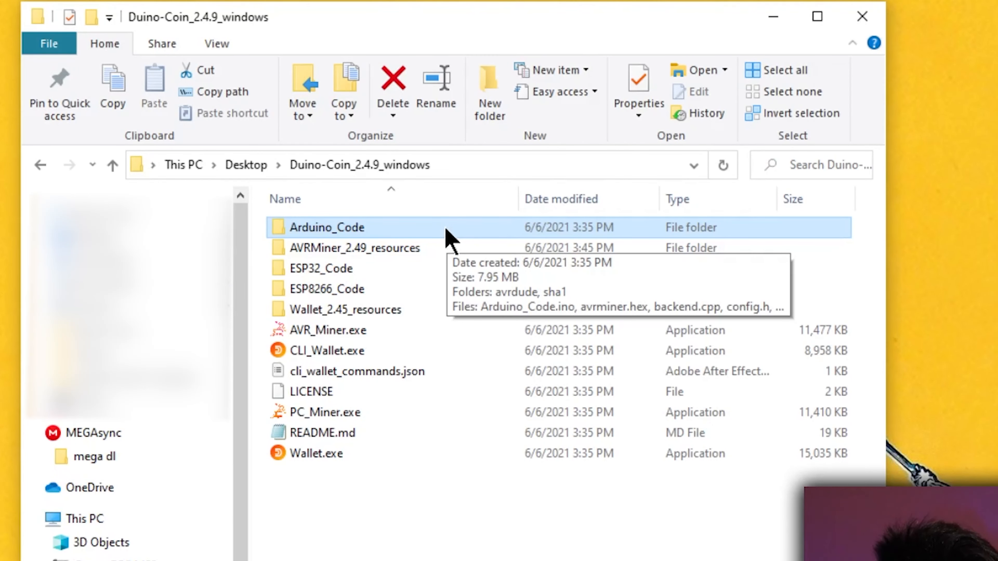
- Open Arduino_Code.ino from the Arduino_Code folder in Arduino IDE
{"action": "double_click", "coordinate": [326, 227]}
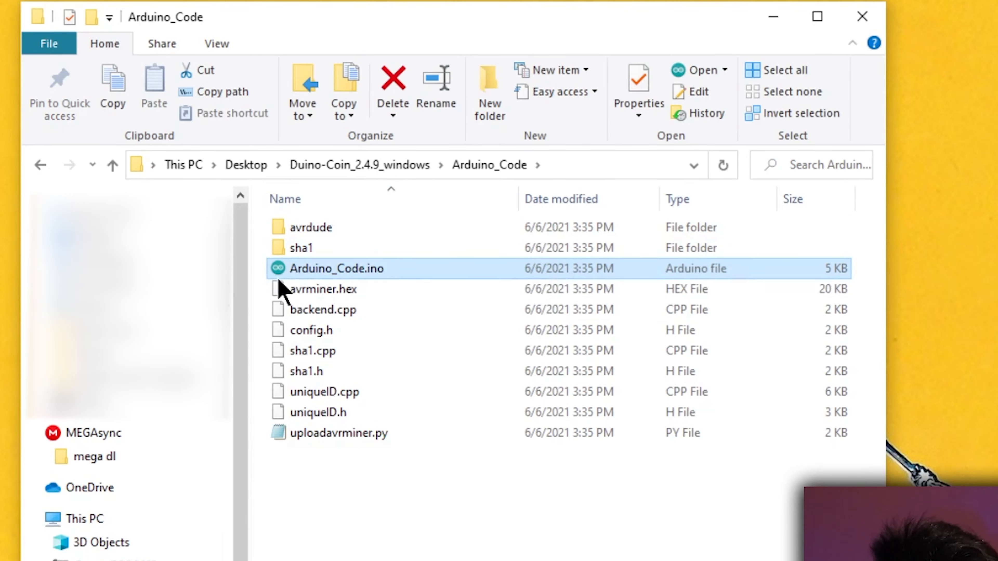
{"action": "mouse_move", "coordinate": [286, 280]}
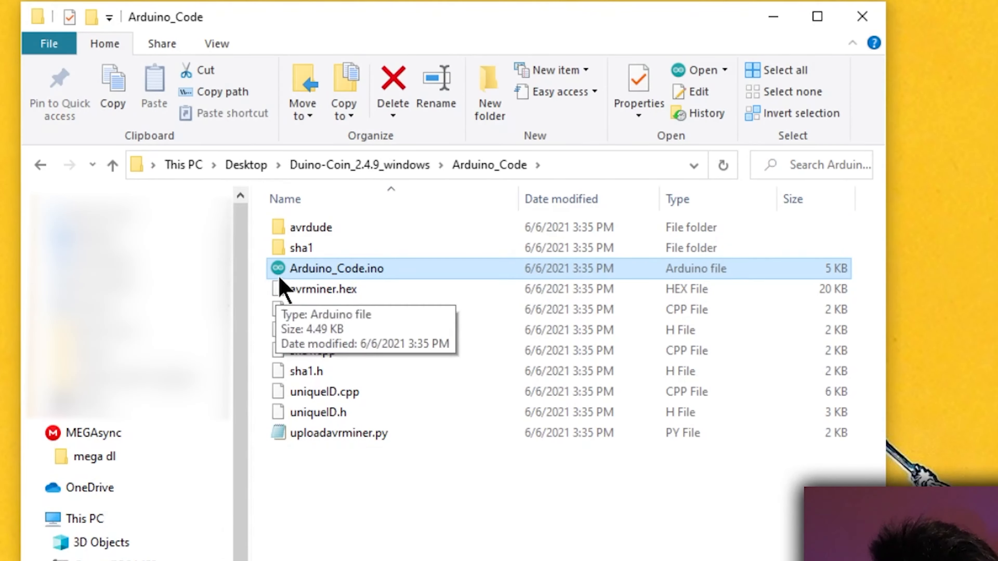
{"action": "mouse_move", "coordinate": [312, 293]}
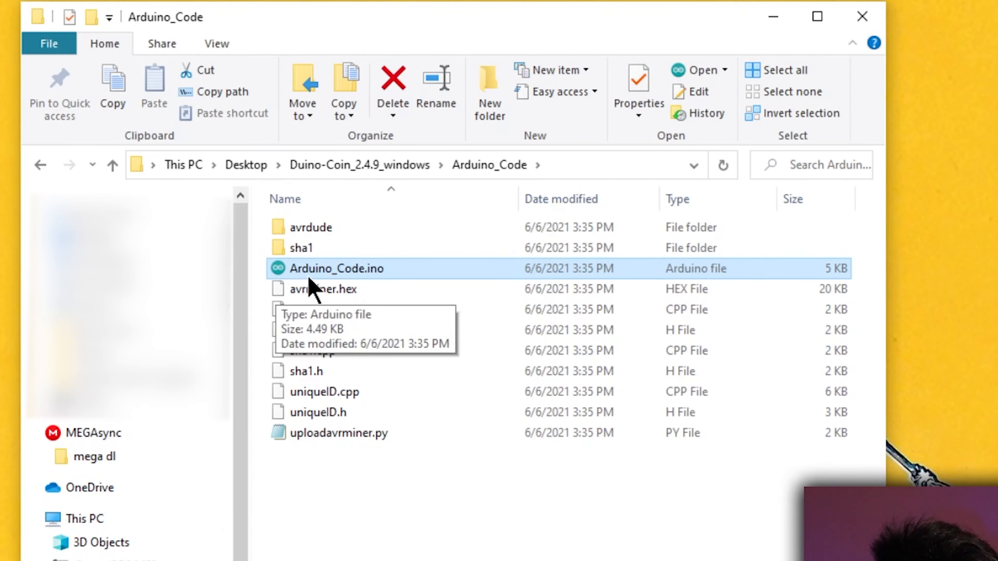
{"action": "mouse_move", "coordinate": [366, 290]}
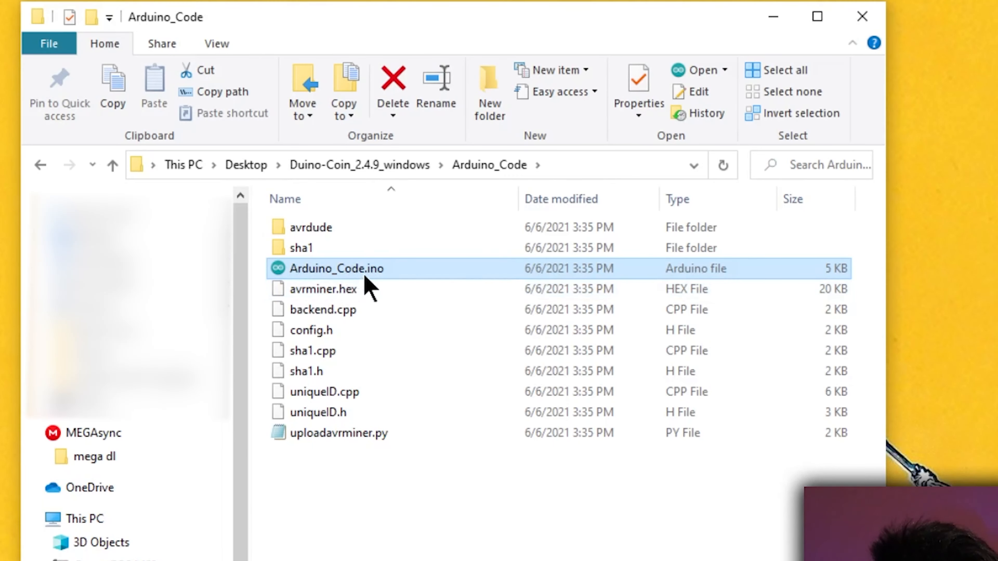
{"action": "double_click", "coordinate": [337, 268]}
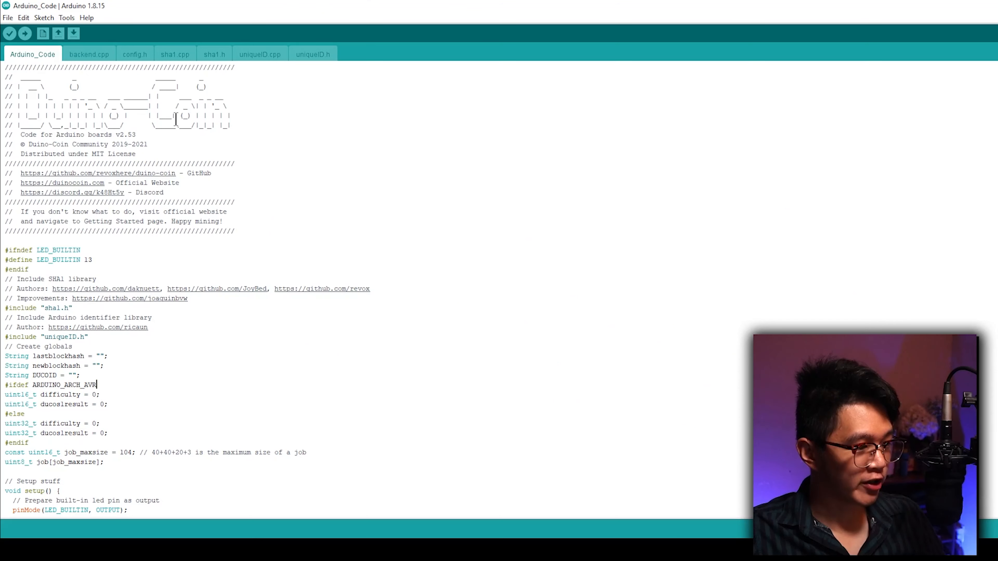
{"action": "mouse_move", "coordinate": [255, 123]}
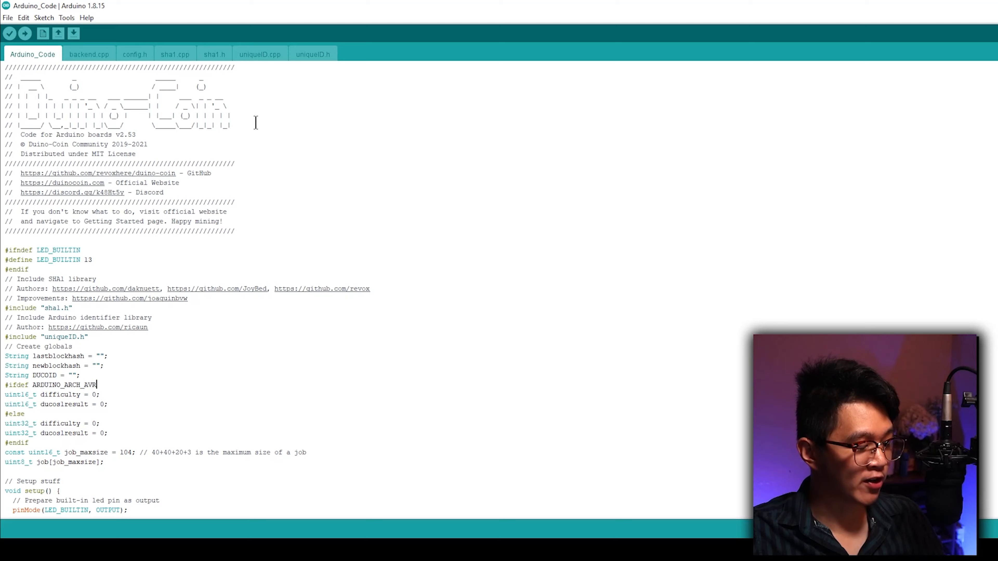
{"action": "mouse_move", "coordinate": [249, 139]}
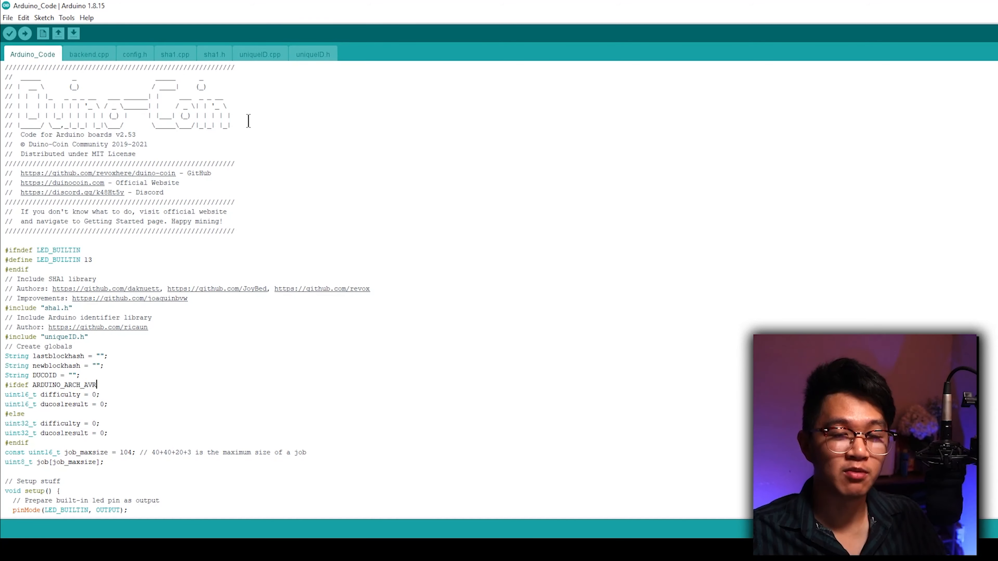
{"action": "mouse_move", "coordinate": [70, 26]}
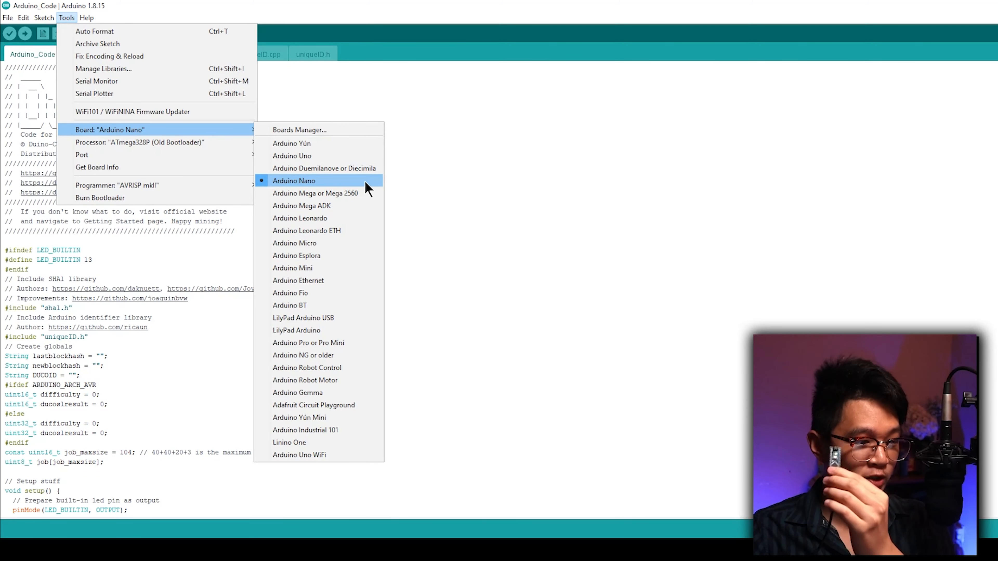
{"action": "mouse_move", "coordinate": [346, 190]}
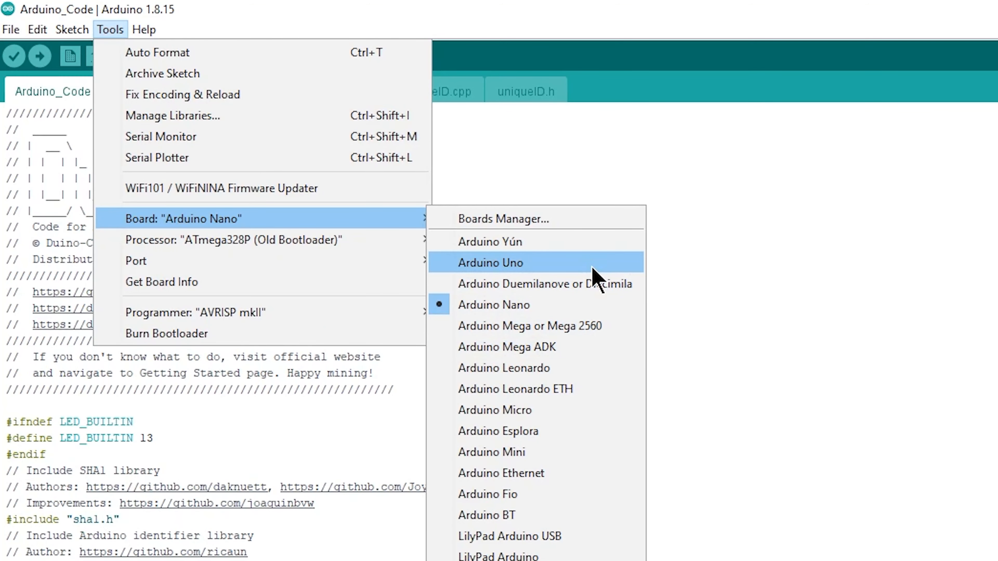
{"action": "mouse_move", "coordinate": [524, 271]}
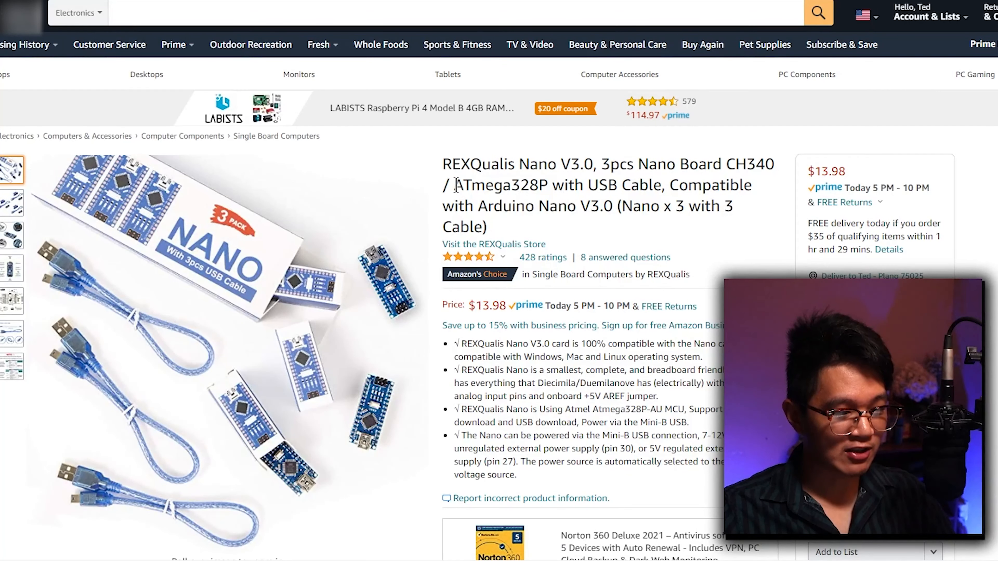
- Point out ATmega328P in the REXQualis Nano V3.0 3-pack listing title
{"action": "double_click", "coordinate": [480, 185]}
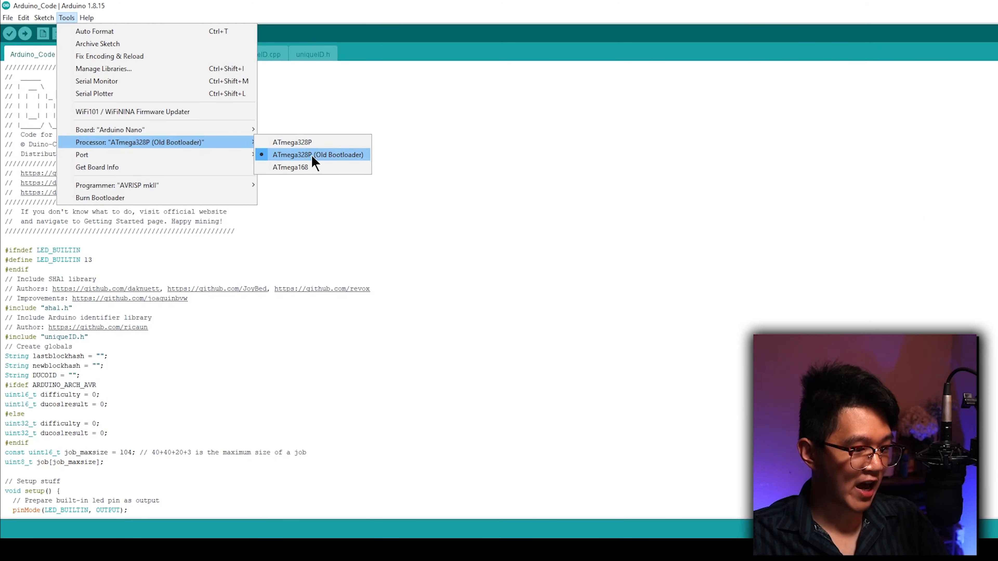
{"action": "mouse_move", "coordinate": [324, 160]}
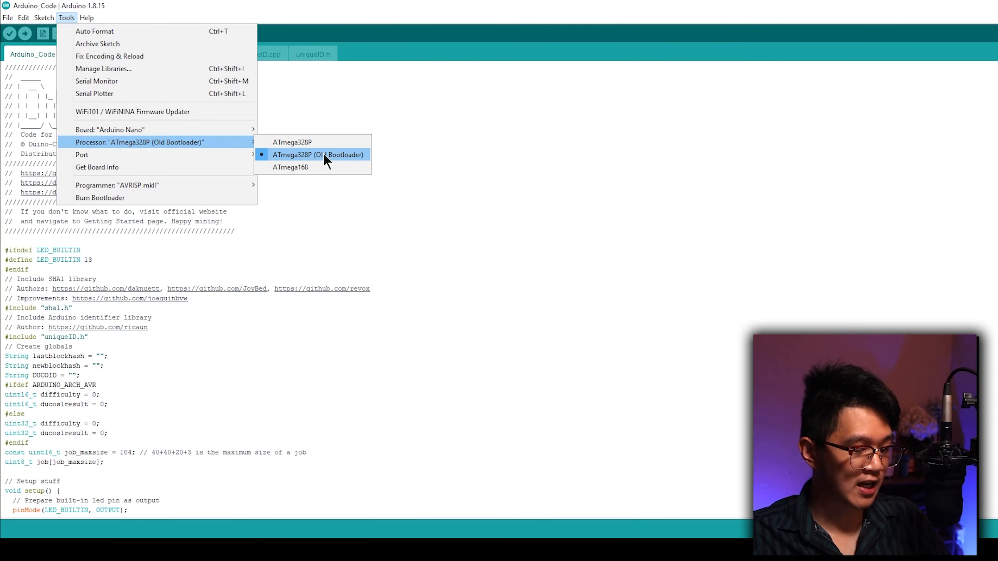
{"action": "mouse_move", "coordinate": [159, 166]}
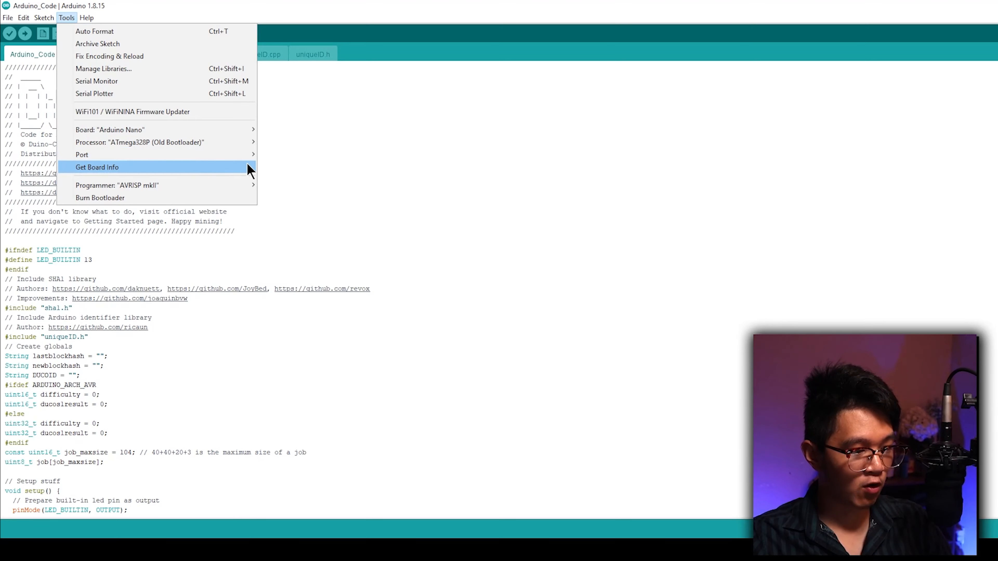
{"action": "mouse_move", "coordinate": [82, 154]}
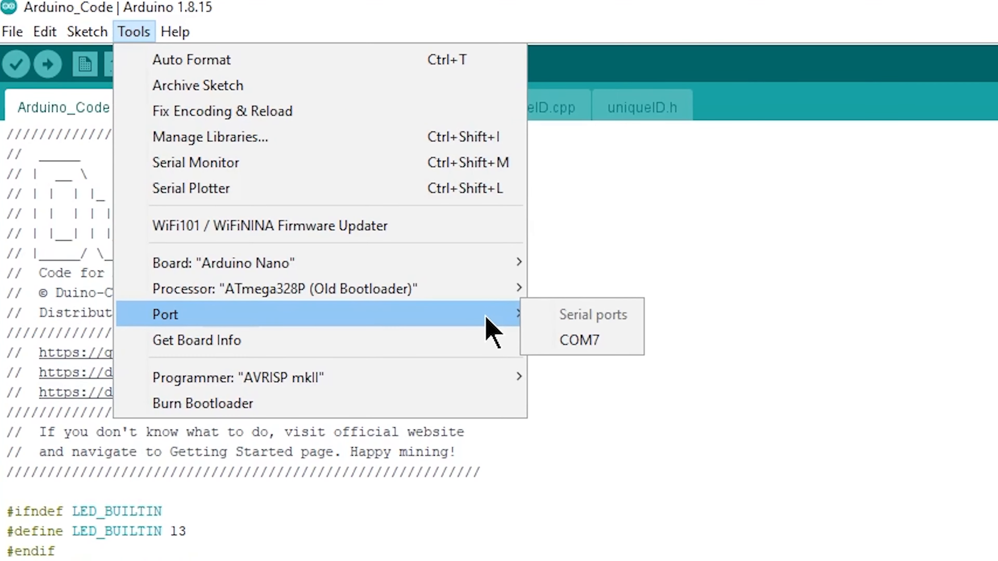
{"action": "mouse_move", "coordinate": [580, 339]}
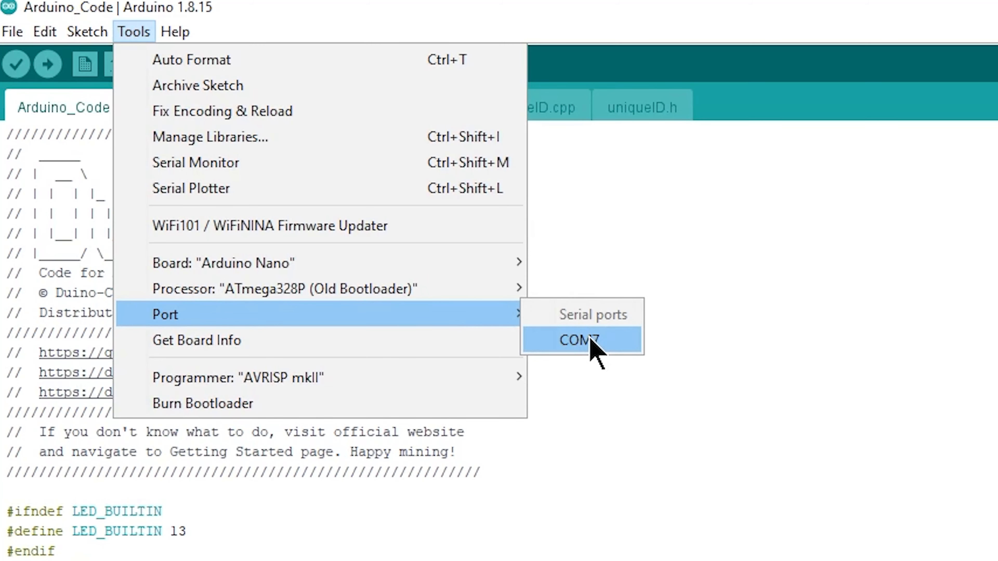
- Select port COM7 and upload the miner sketch to the Nano until Done uploading
{"action": "left_click", "coordinate": [576, 340]}
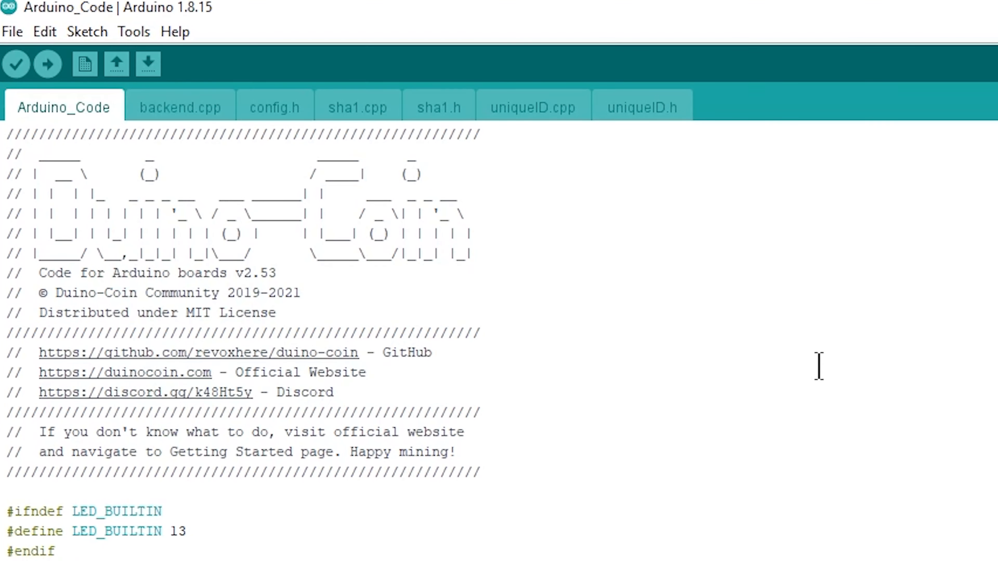
{"action": "mouse_move", "coordinate": [47, 63]}
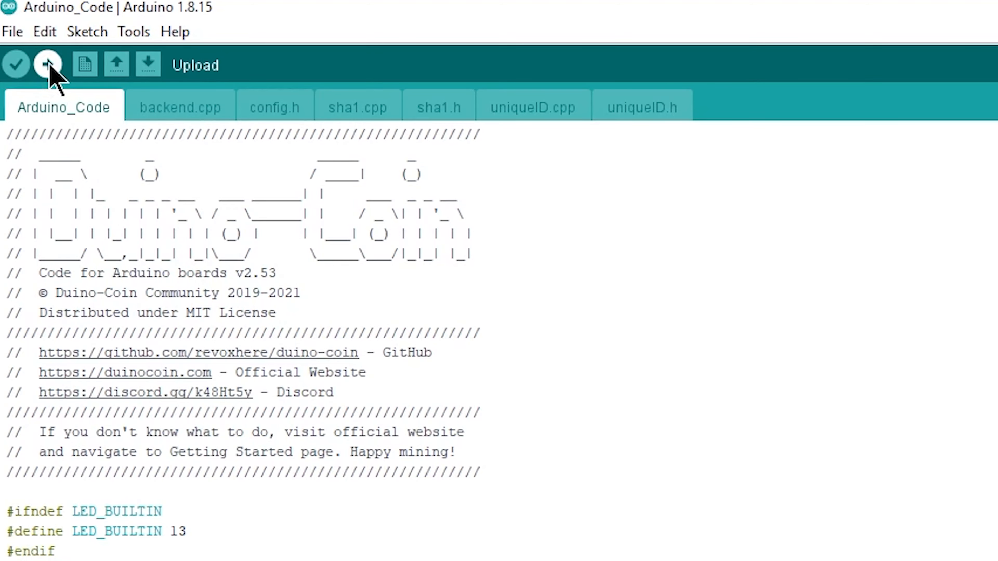
{"action": "left_click", "coordinate": [48, 64]}
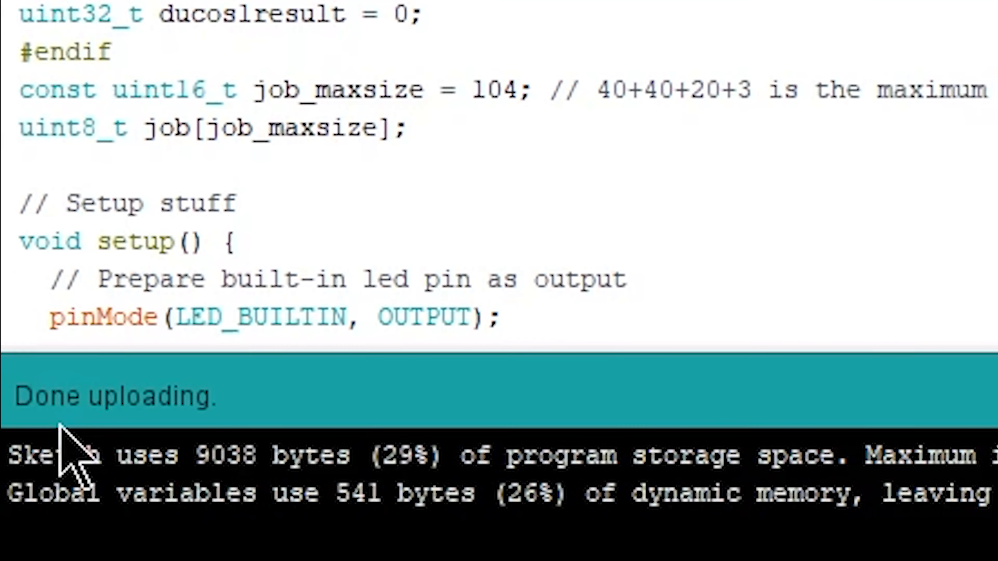
{"action": "mouse_move", "coordinate": [191, 452]}
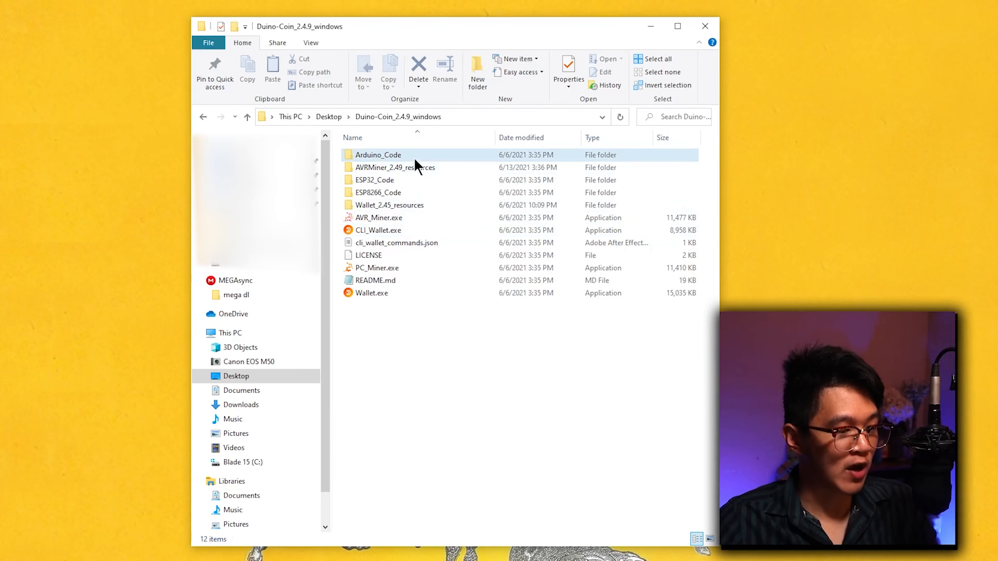
- Launch AVR_Miner.exe from the Duino-Coin_2.4.9_windows folder
{"action": "left_click", "coordinate": [395, 167]}
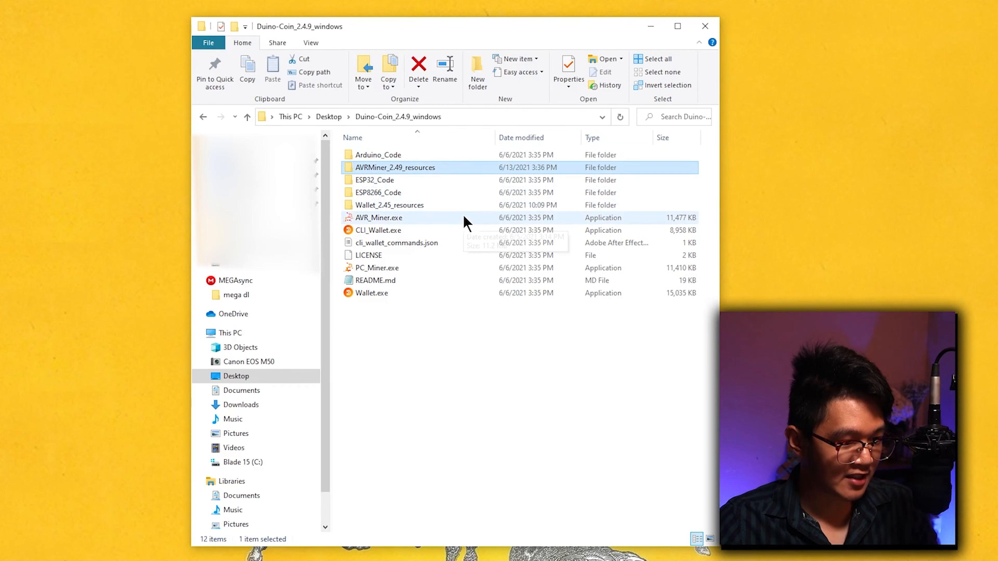
{"action": "left_click", "coordinate": [379, 217]}
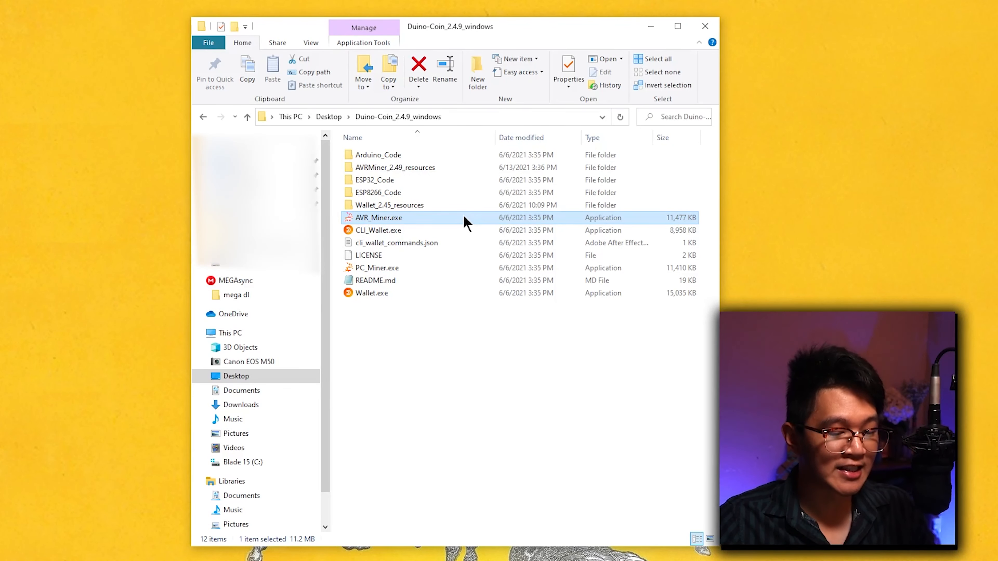
{"action": "double_click", "coordinate": [379, 218]}
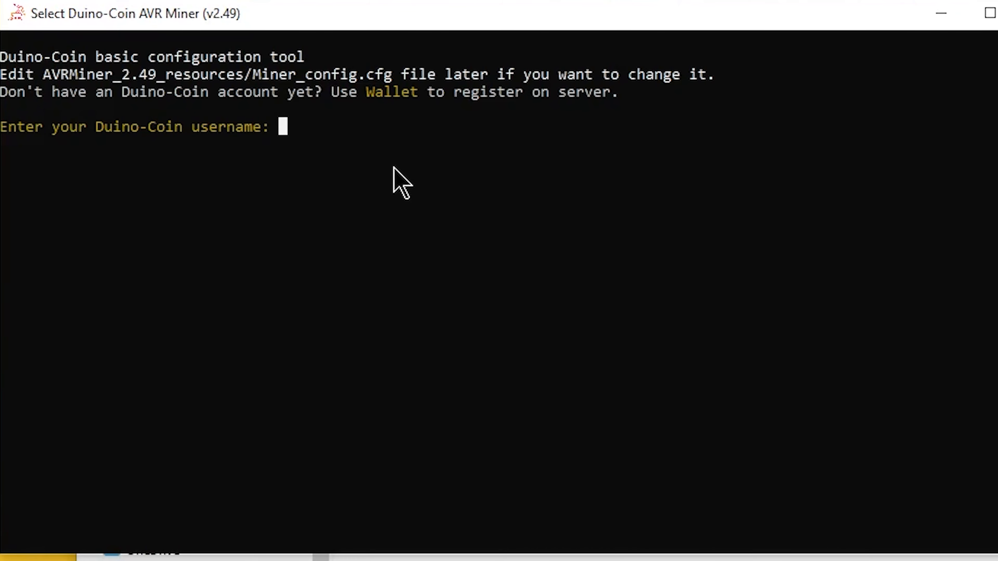
{"action": "type", "text": "tedgetsbread"}
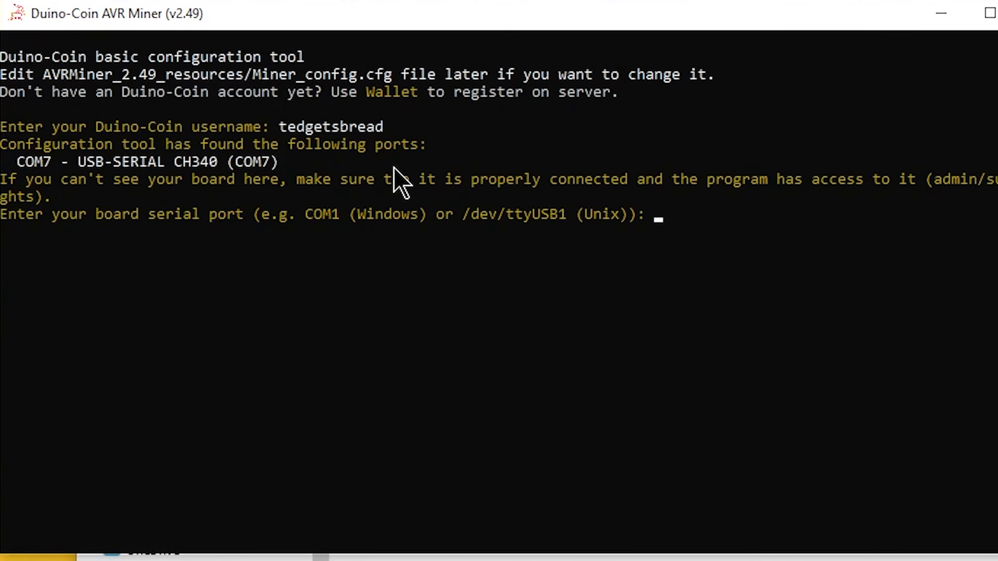
{"action": "mouse_move", "coordinate": [359, 188]}
{"action": "type", "text": "CO"}
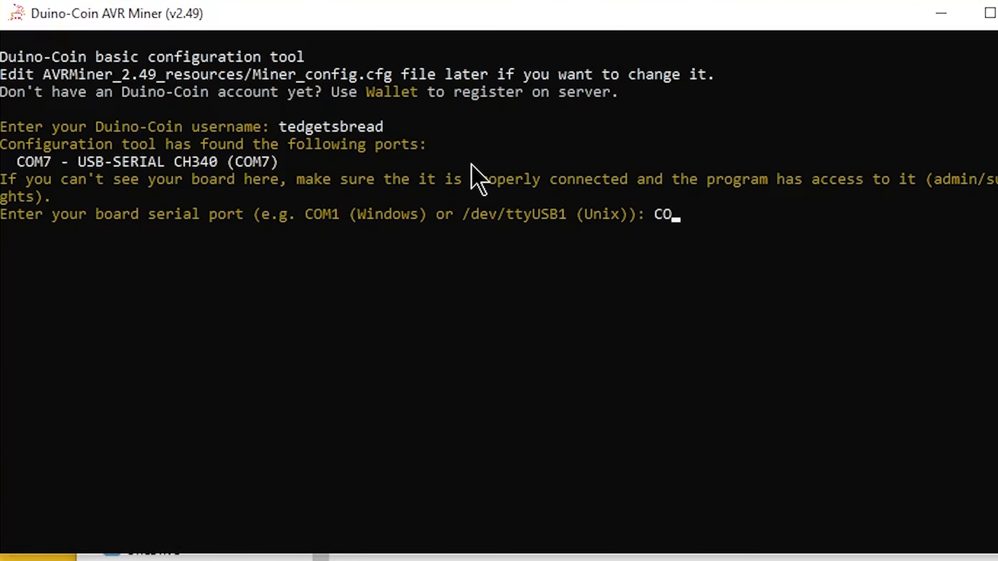
{"action": "type", "text": "M7"}
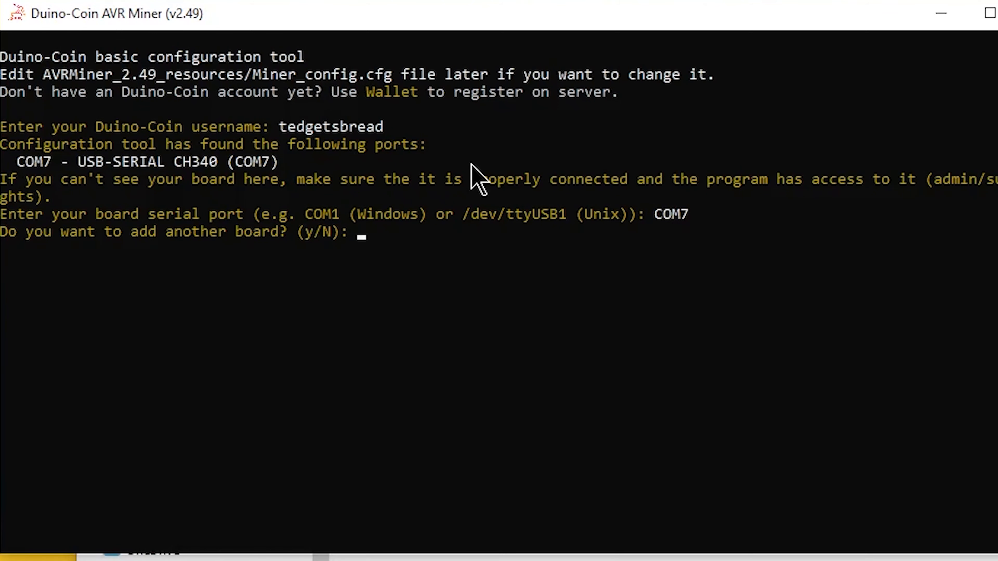
{"action": "type", "text": "n"}
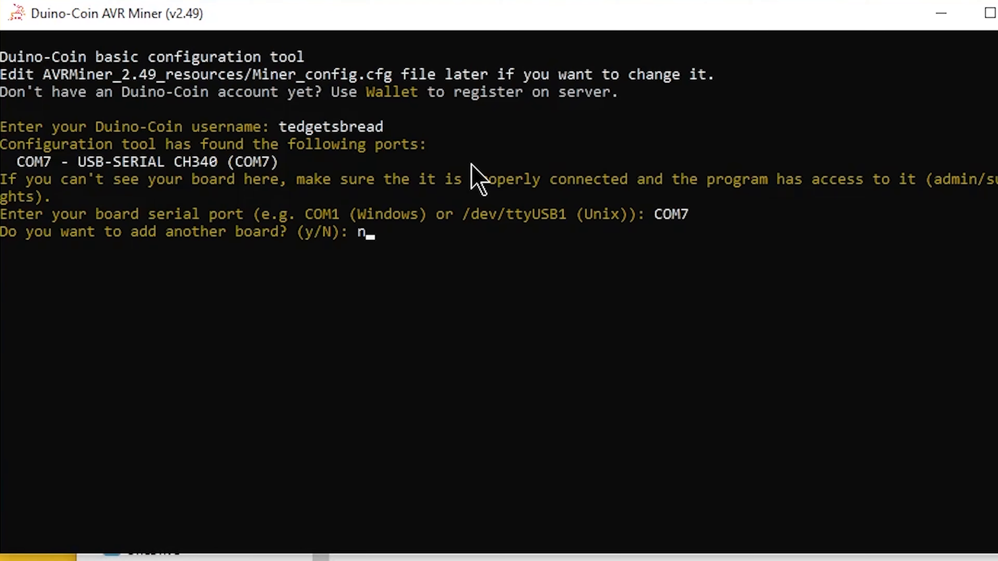
{"action": "key", "text": "Return"}
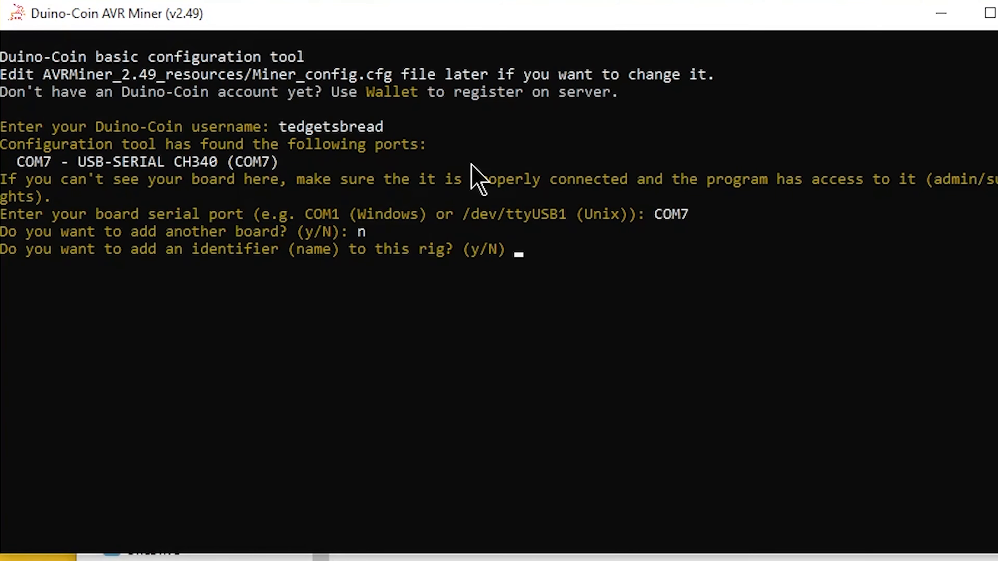
{"action": "type", "text": "n"}
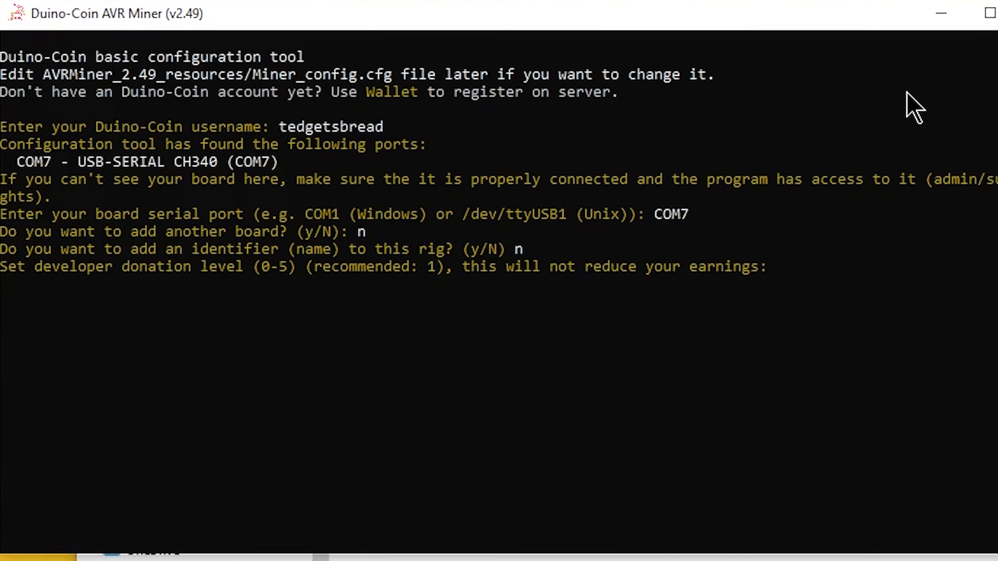
{"action": "type", "text": "1"}
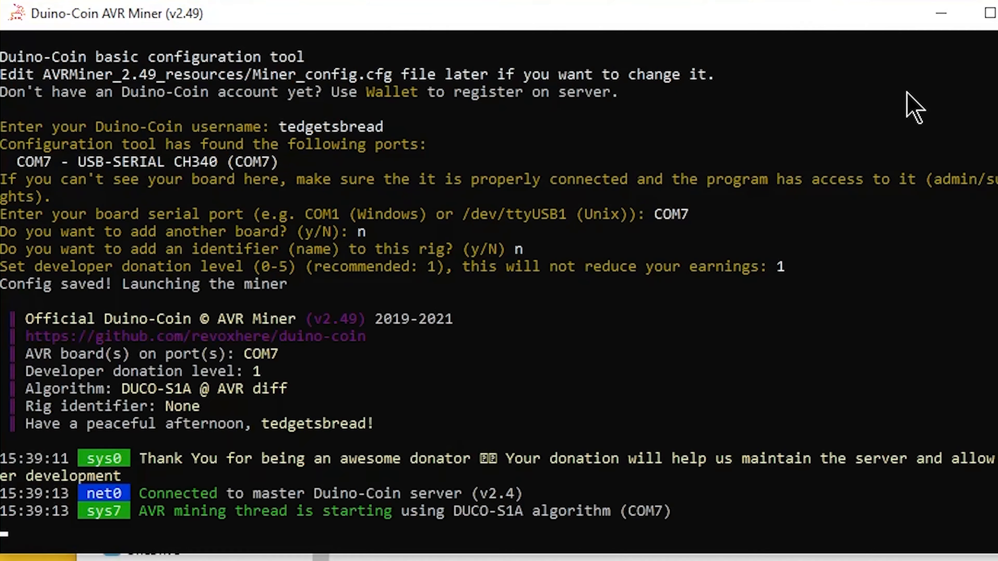
{"action": "mouse_move", "coordinate": [525, 500]}
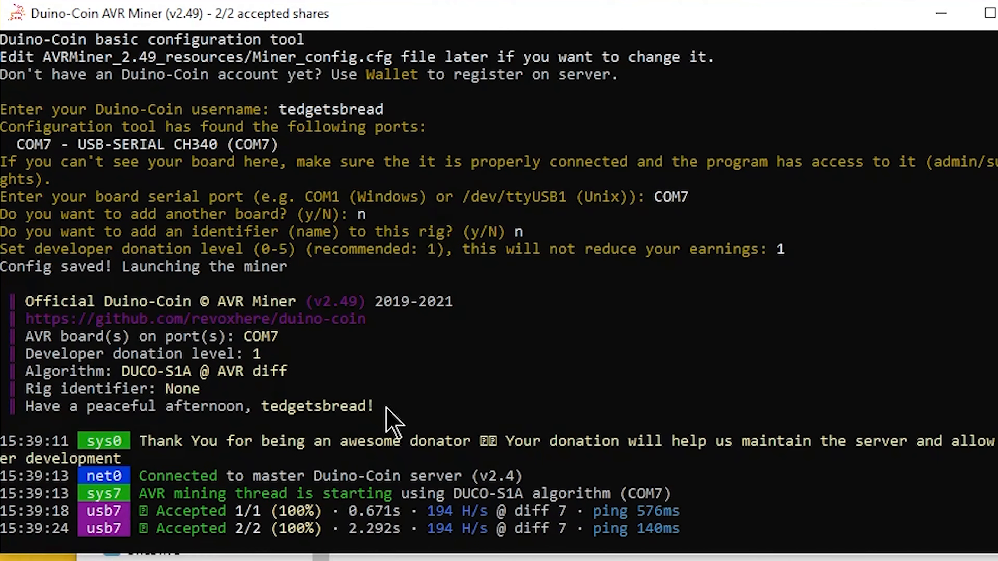
{"action": "mouse_move", "coordinate": [311, 528]}
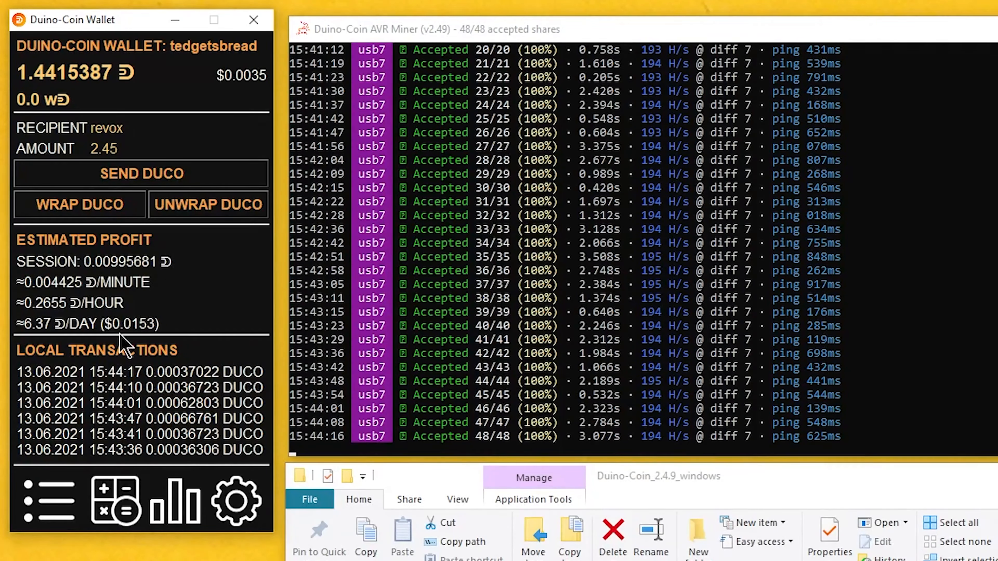
{"action": "mouse_move", "coordinate": [151, 353]}
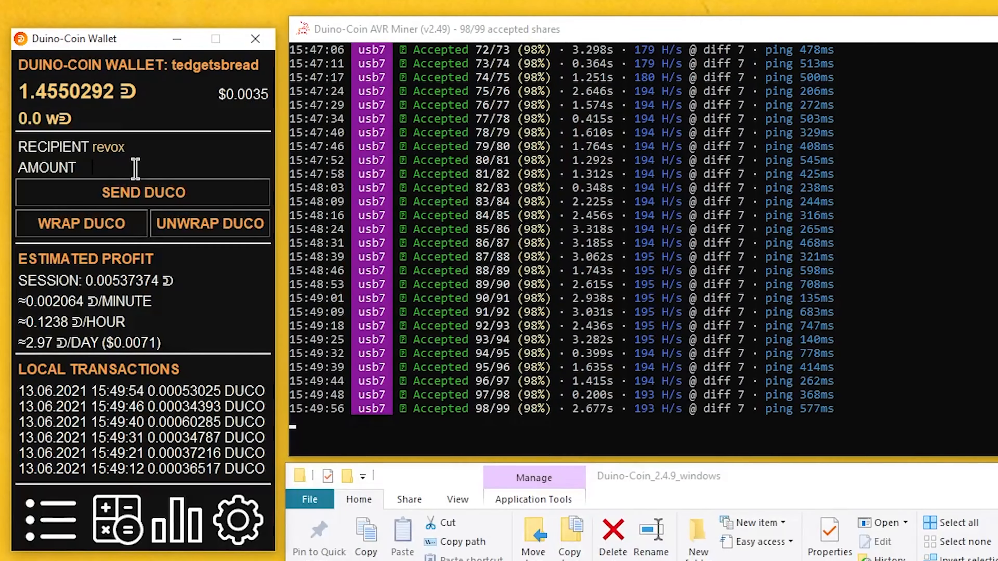
- Send 1 DUCO to revox, confirm the warning, and acknowledge the successful transfer
{"action": "type", "text": "1"}
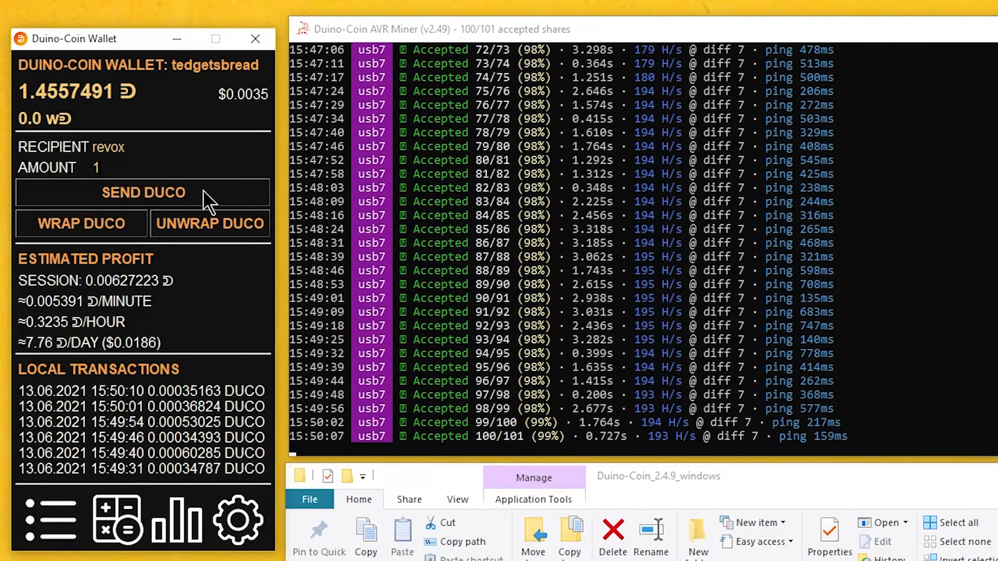
{"action": "left_click", "coordinate": [142, 192]}
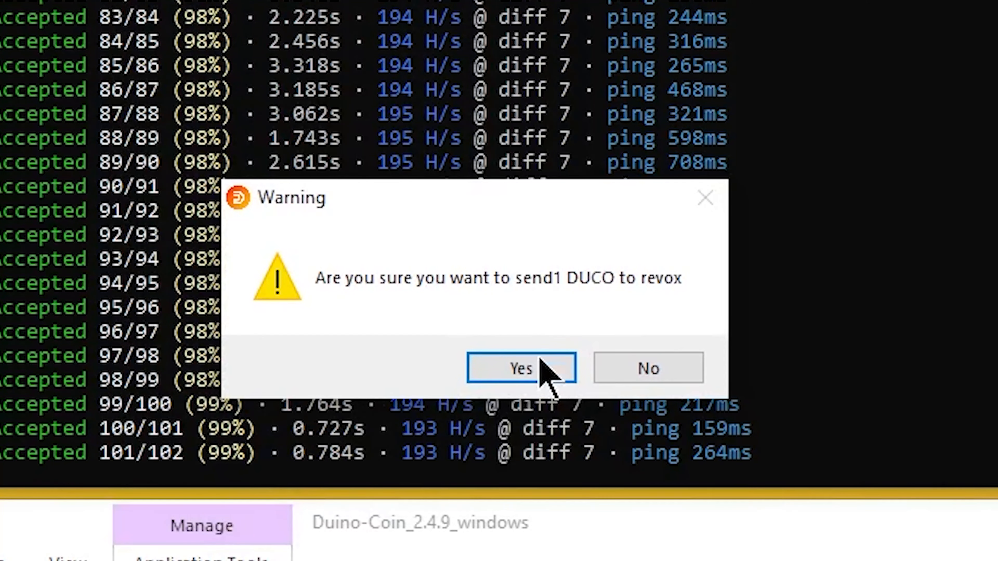
{"action": "left_click", "coordinate": [519, 368]}
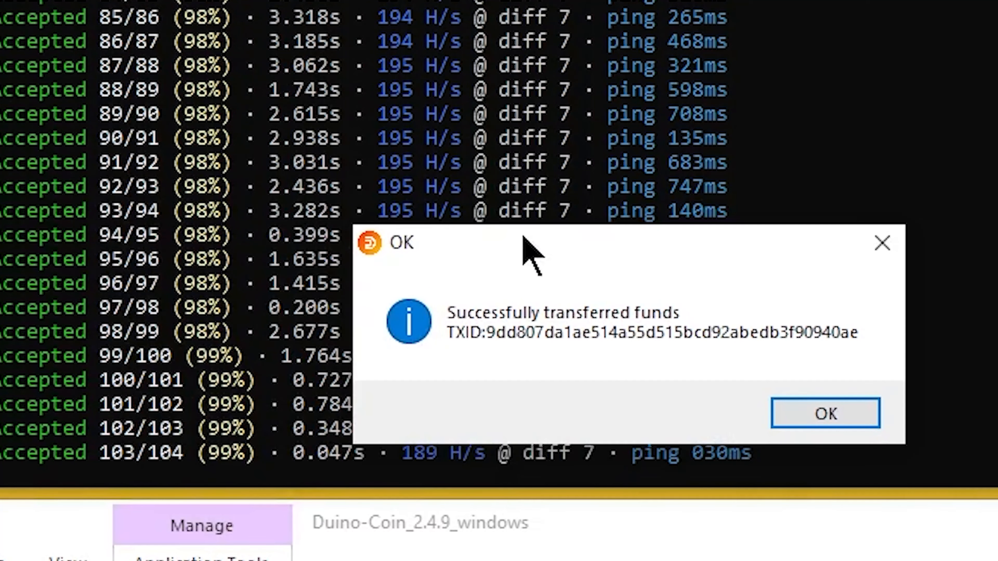
{"action": "left_click", "coordinate": [824, 413]}
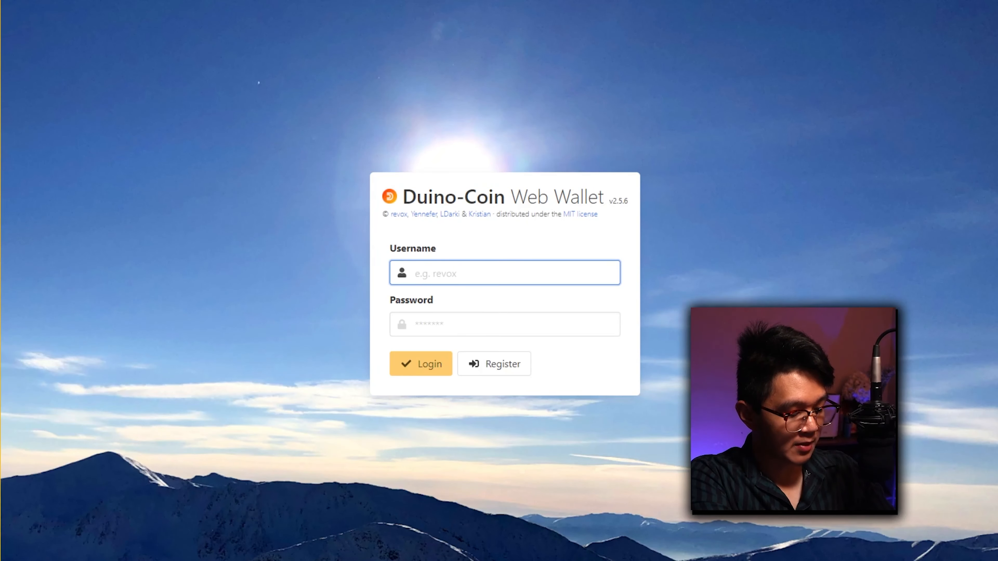
- Log into the web wallet and review the ~0.48 DUCO balance, AVR miner and revox transfer
{"action": "left_click", "coordinate": [419, 363]}
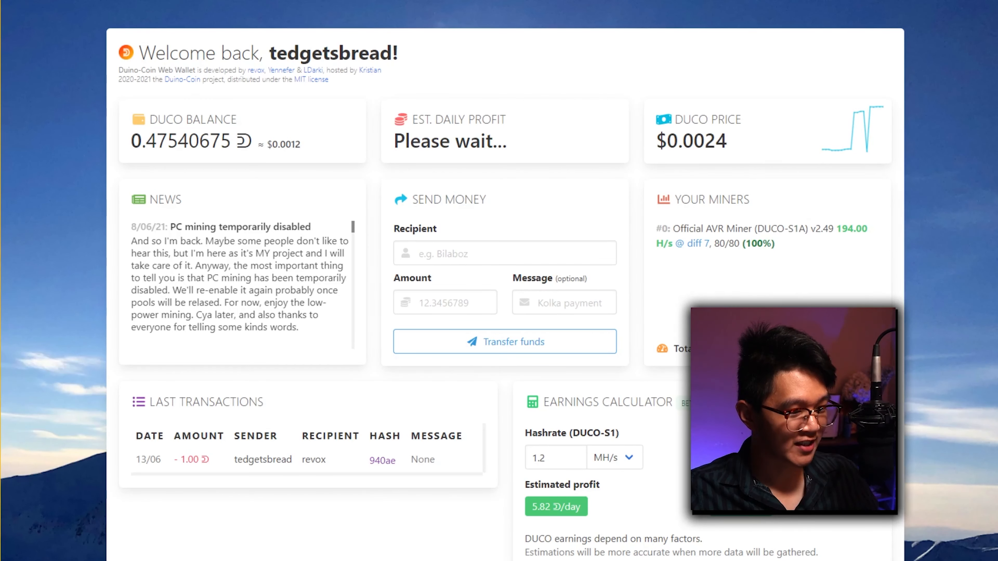
{"action": "scroll", "scroll_direction": "down", "scroll_amount": 3}
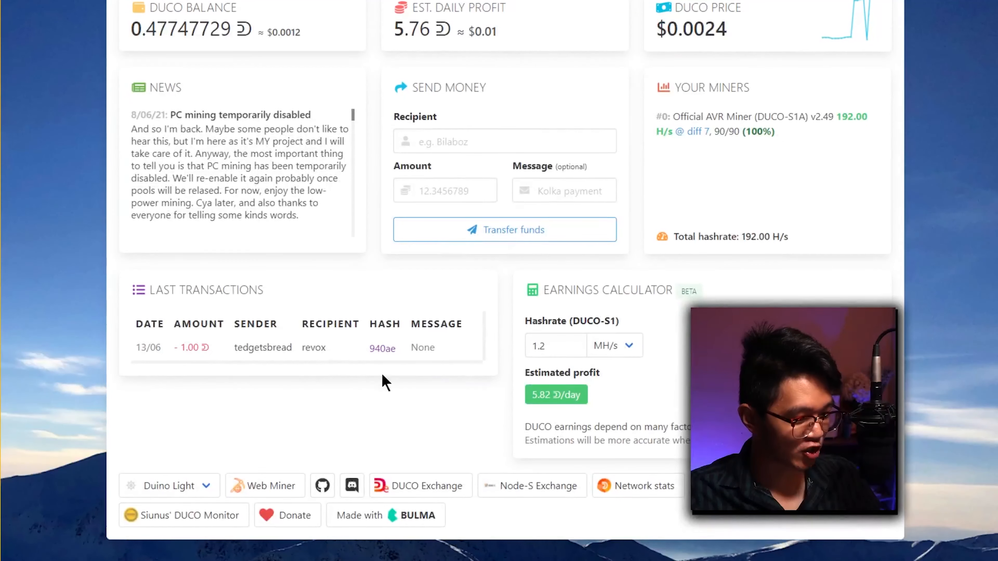
{"action": "scroll", "scroll_direction": "up", "scroll_amount": 3}
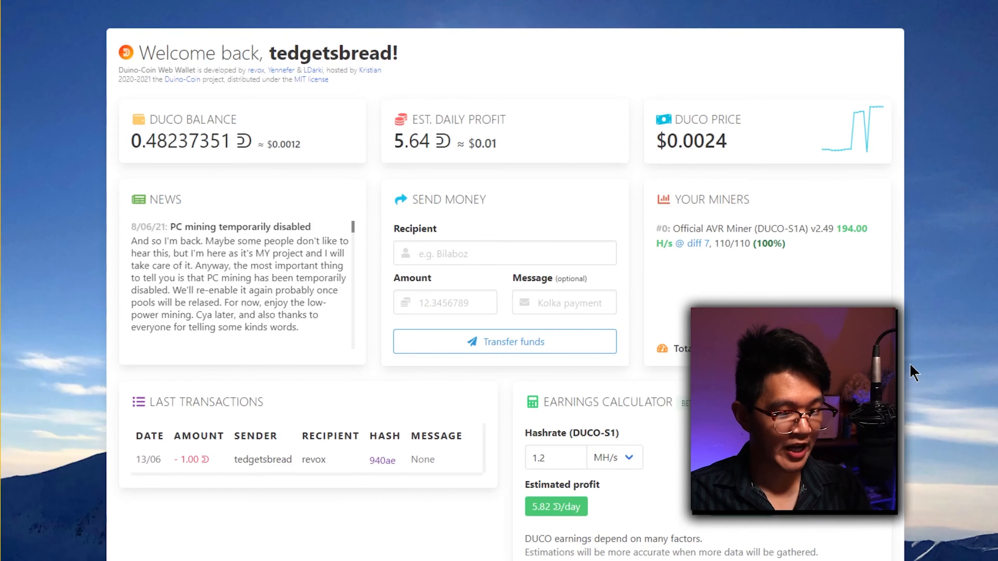
{"action": "scroll", "scroll_direction": "down", "scroll_amount": 3}
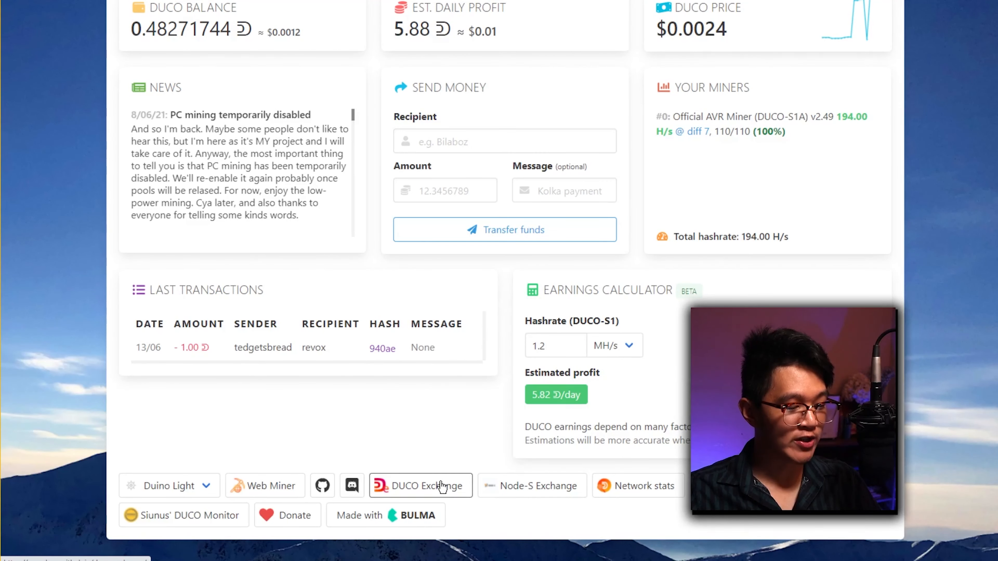
{"action": "mouse_move", "coordinate": [456, 510]}
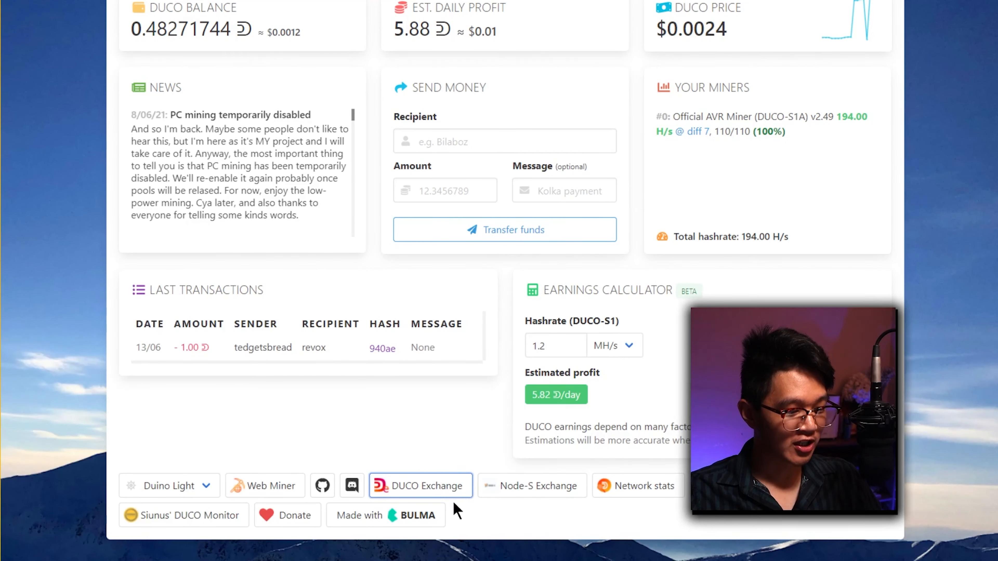
- Reach the Duino-Coin to Coin Magi exchange form via DUCO Exchange's Start Trading
{"action": "left_click", "coordinate": [420, 485]}
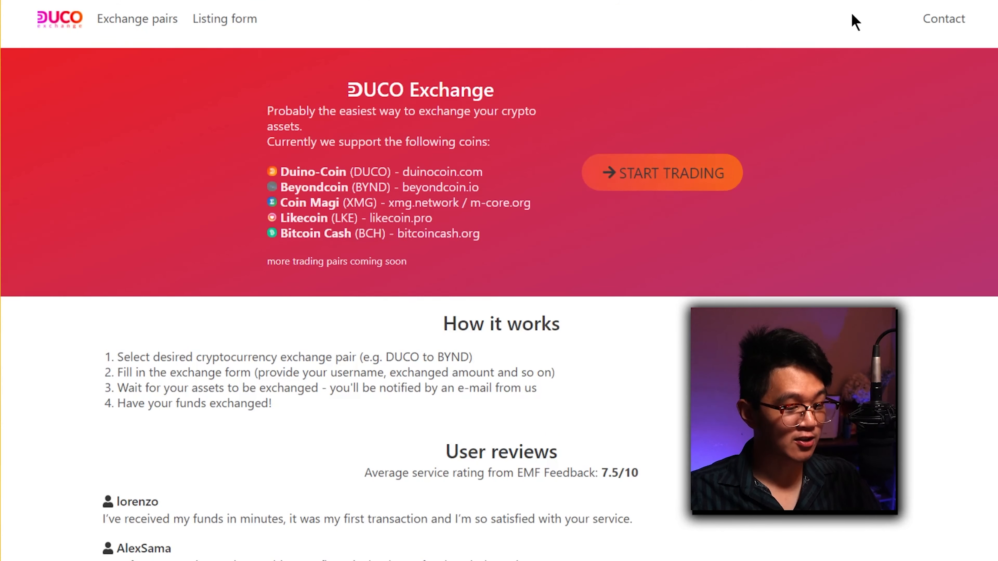
{"action": "mouse_move", "coordinate": [808, 67]}
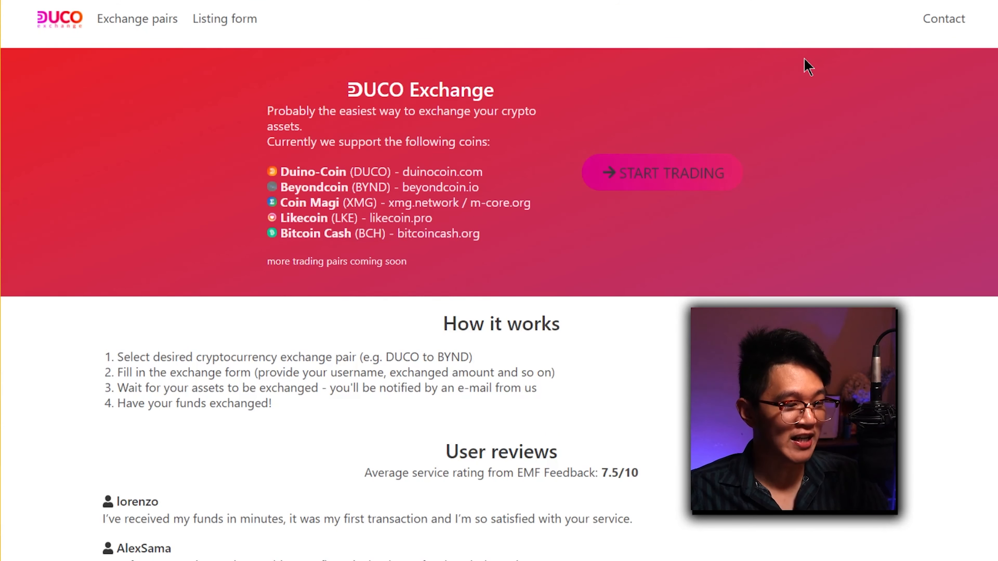
{"action": "mouse_move", "coordinate": [762, 132]}
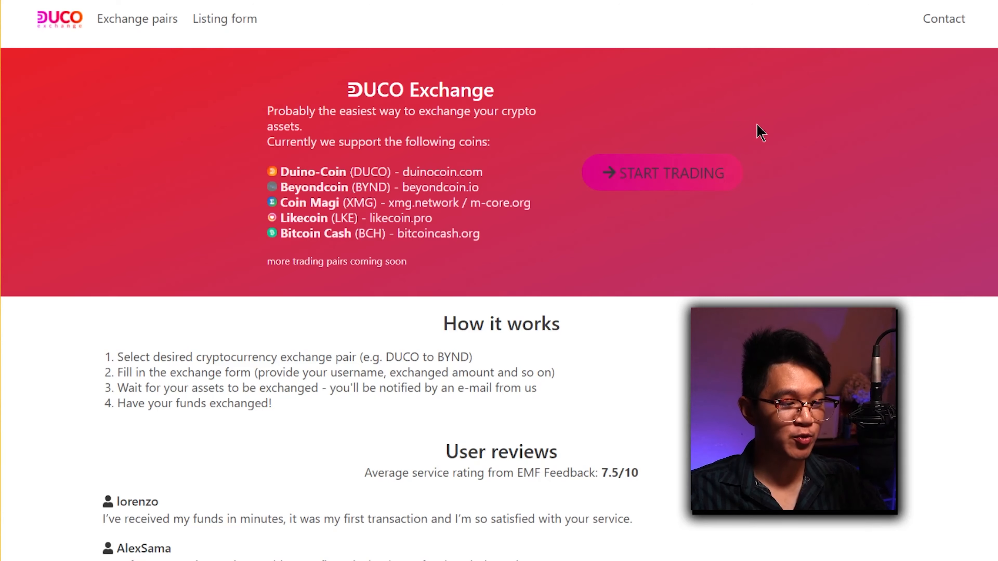
{"action": "mouse_move", "coordinate": [662, 172]}
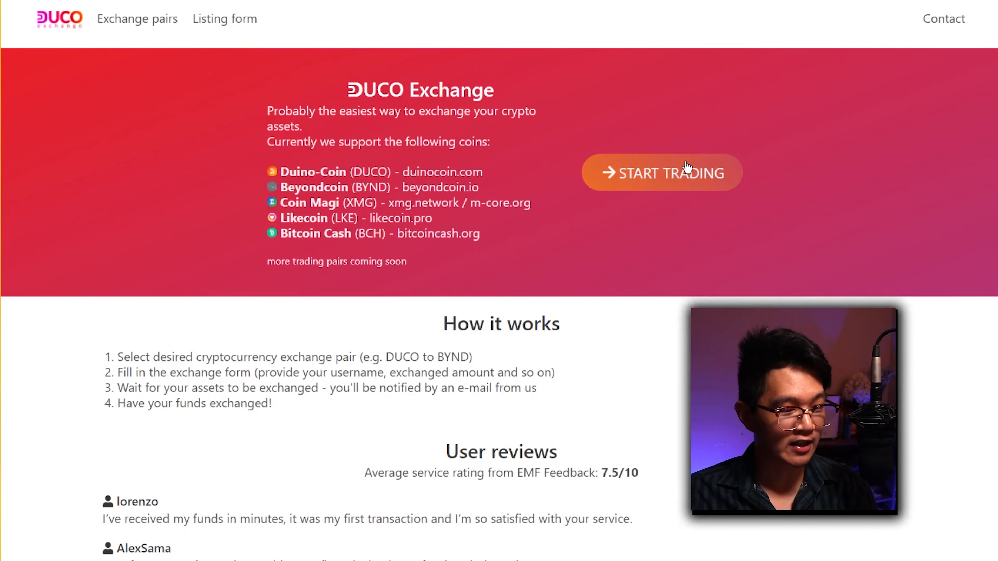
{"action": "left_click", "coordinate": [660, 173]}
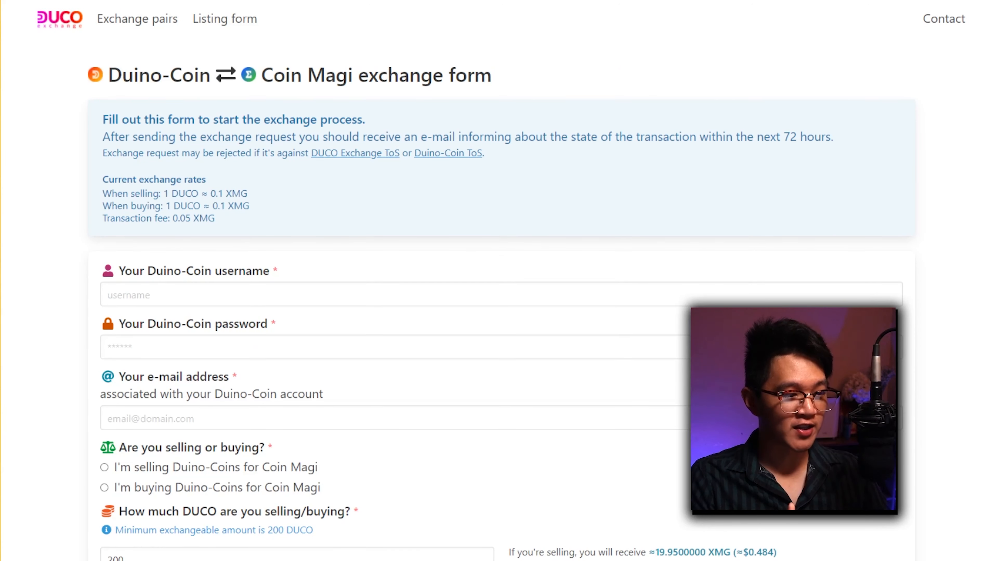